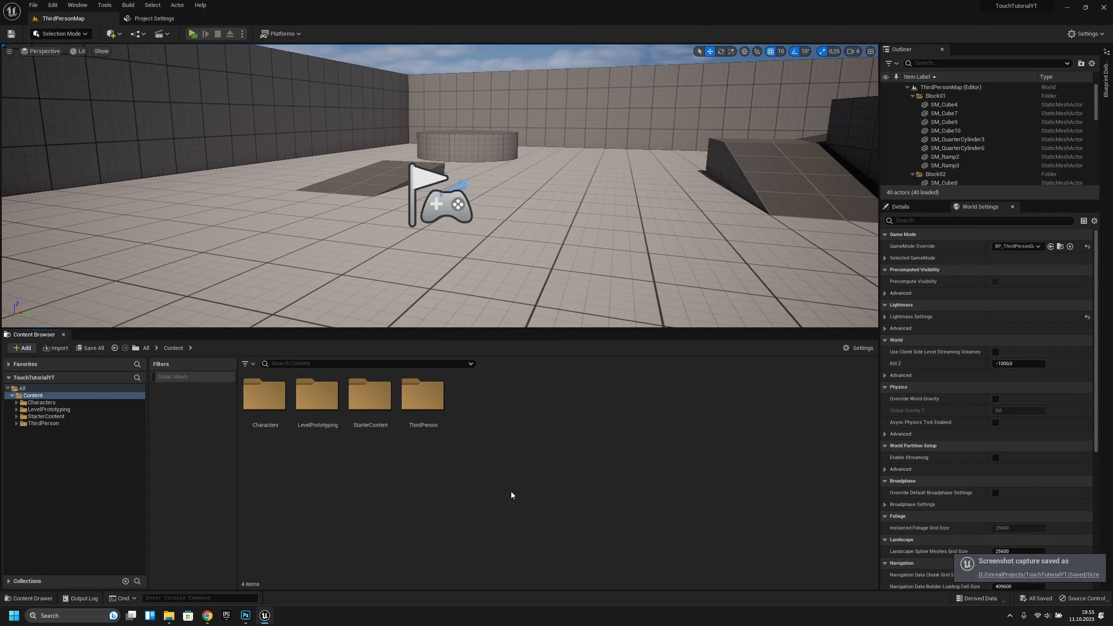
pyautogui.moveTo(542, 441)
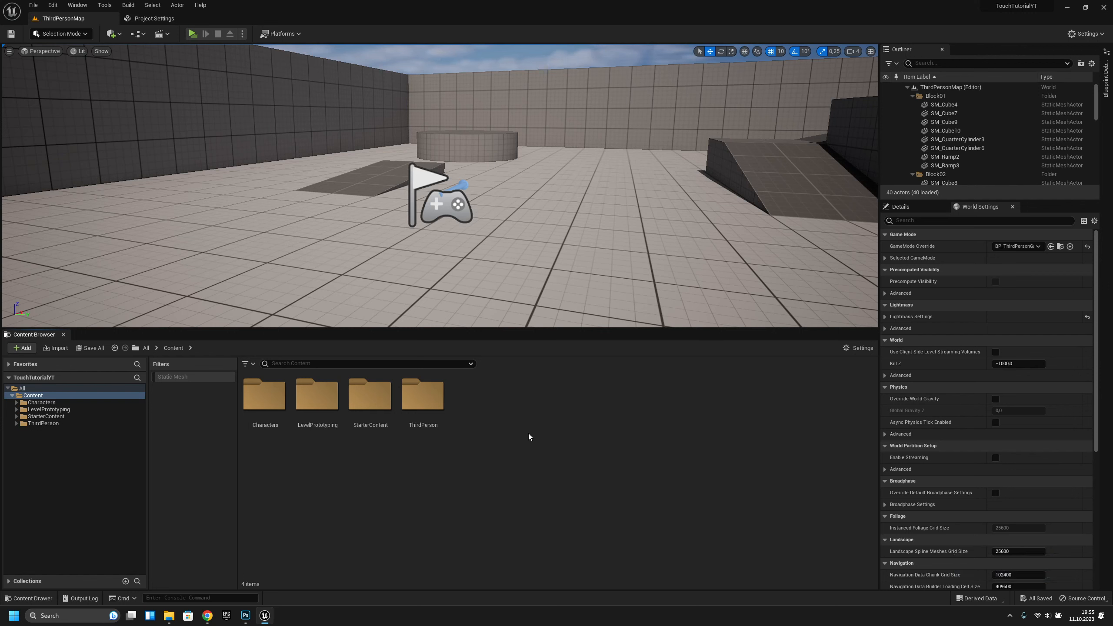
pyautogui.moveTo(619, 457)
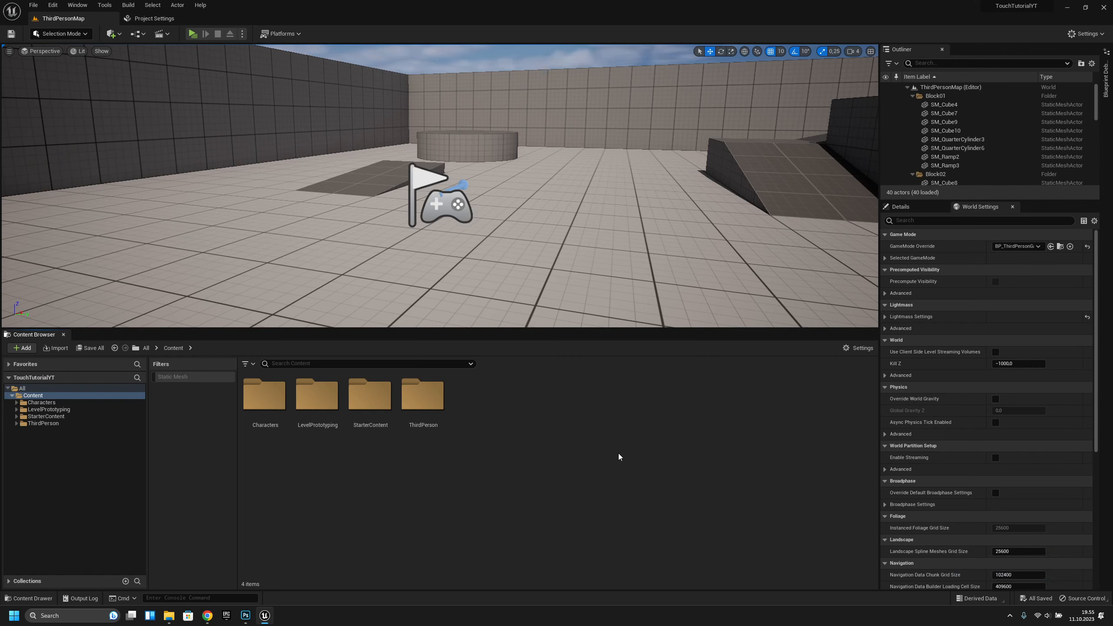
pyautogui.moveTo(571, 463)
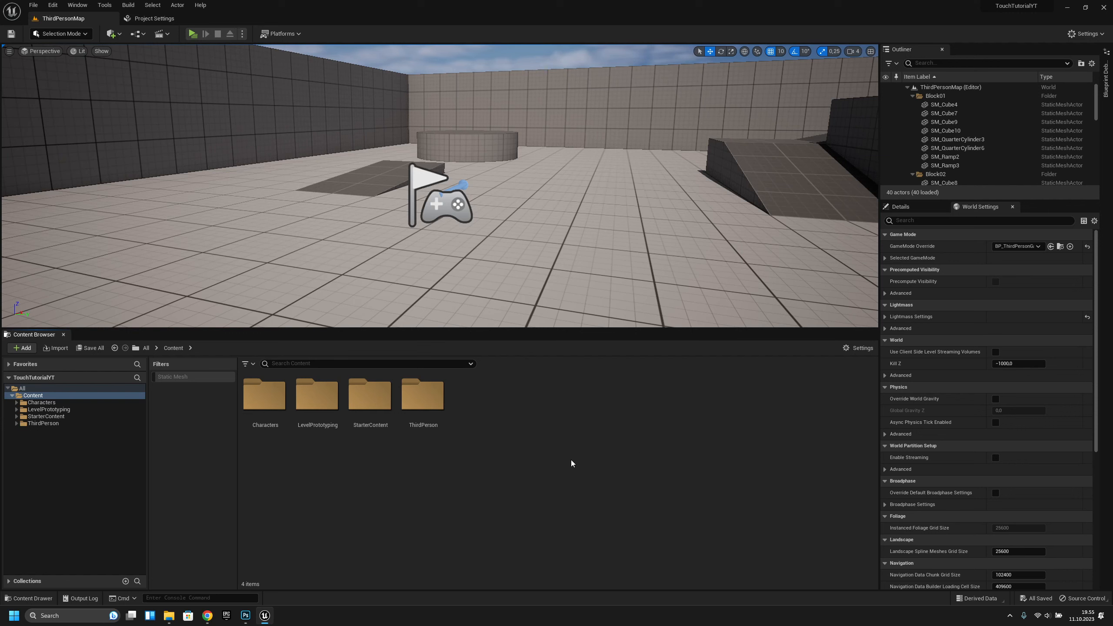
pyautogui.moveTo(517, 484)
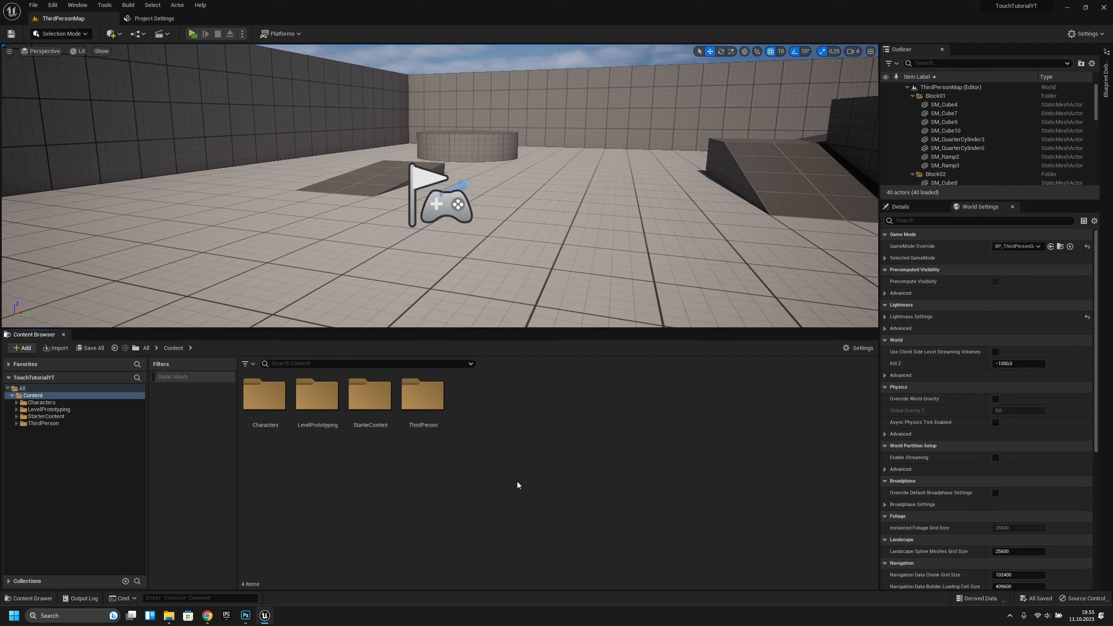
pyautogui.moveTo(152, 18)
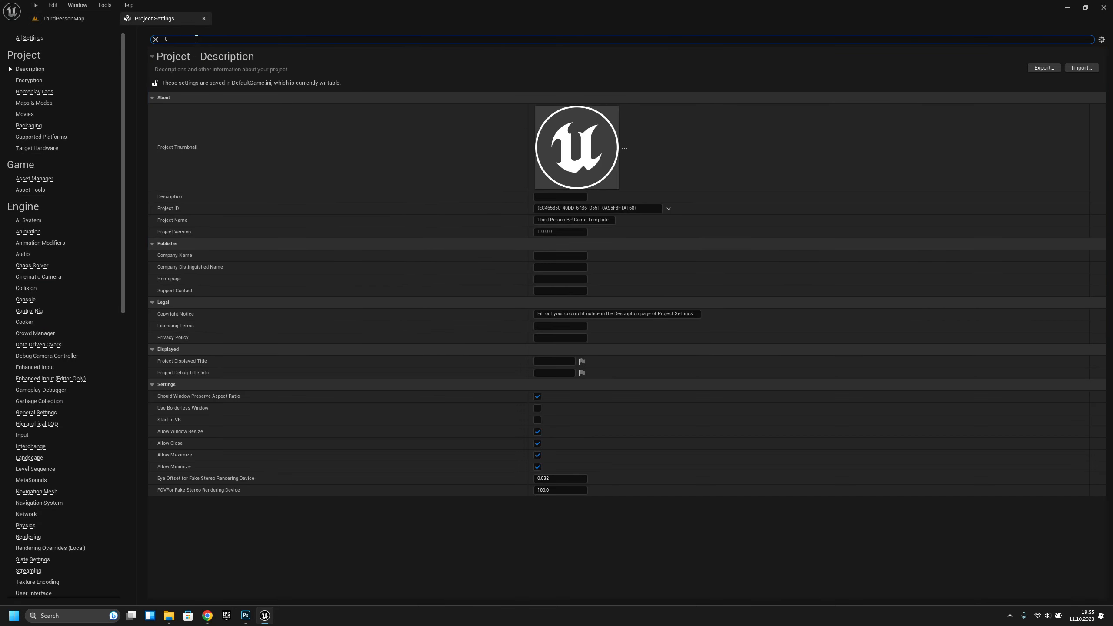
# - Search Project Settings for 'touch' and enable Always Show Touch Interface
pyautogui.write('ouch')
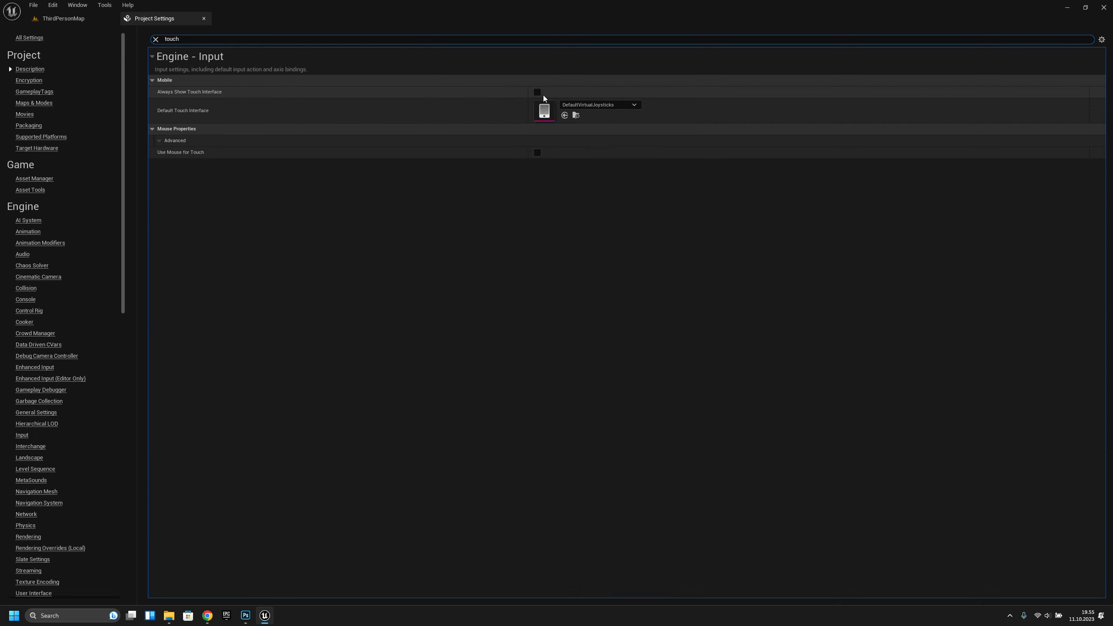
pyautogui.click(537, 92)
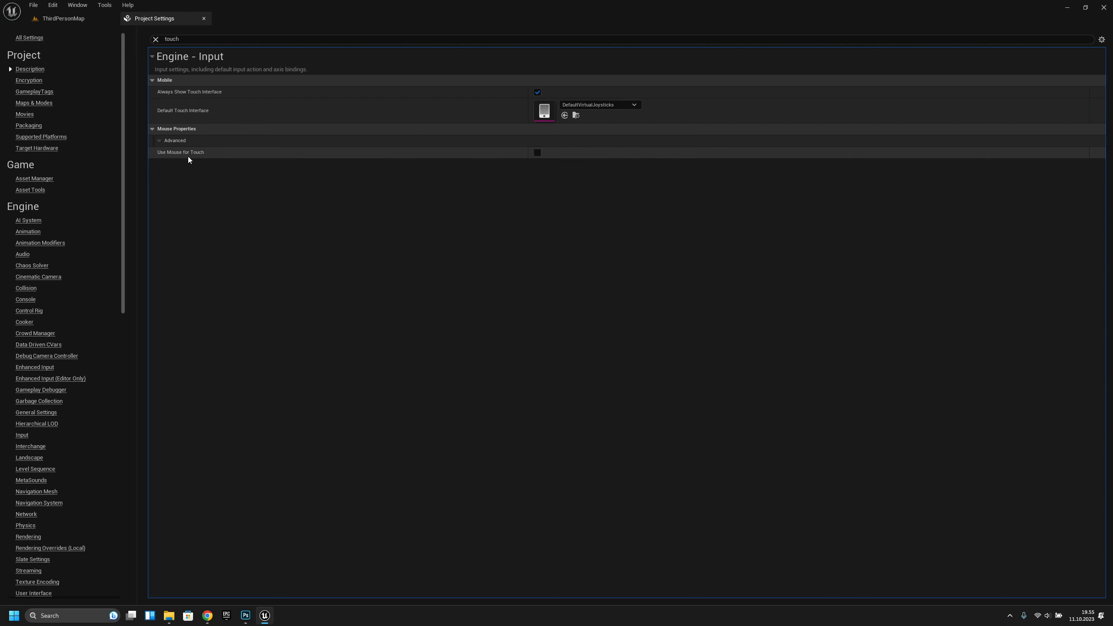
pyautogui.click(538, 152)
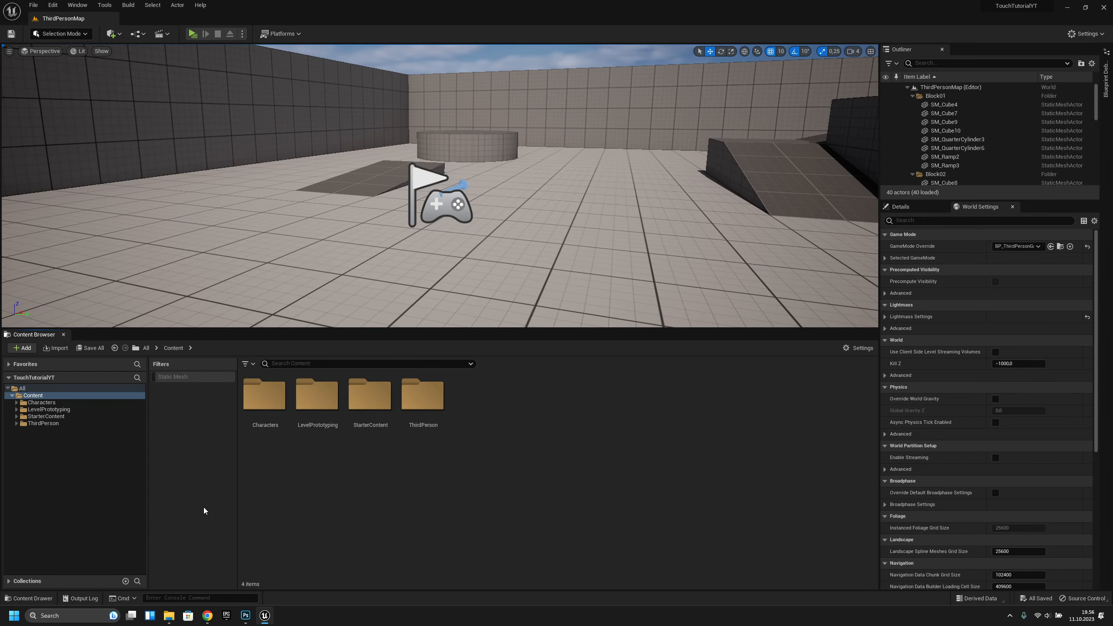
pyautogui.moveTo(43, 423)
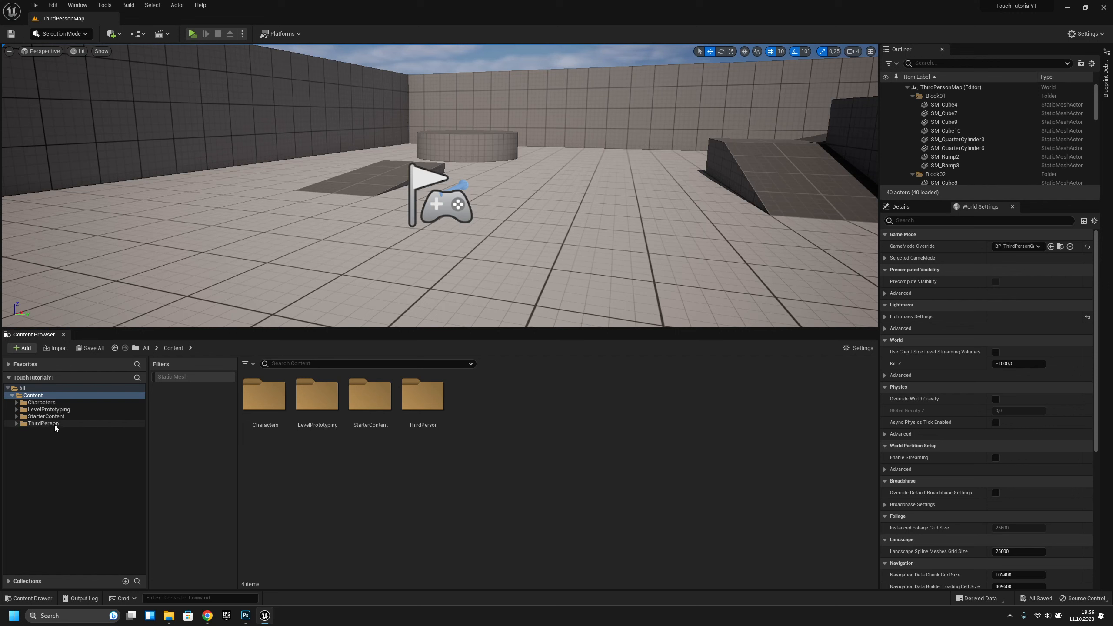
# - In ThirdPerson > Blueprints, enable Show Mouse Cursor in Touch_Controller's Class Defaults
pyautogui.click(42, 423)
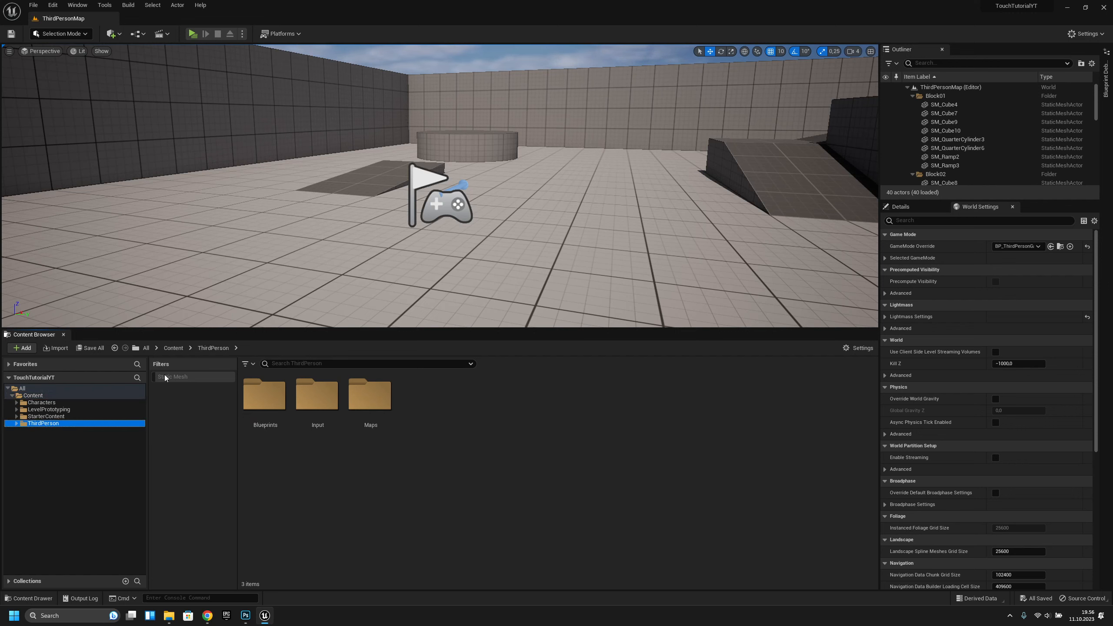
pyautogui.doubleClick(265, 394)
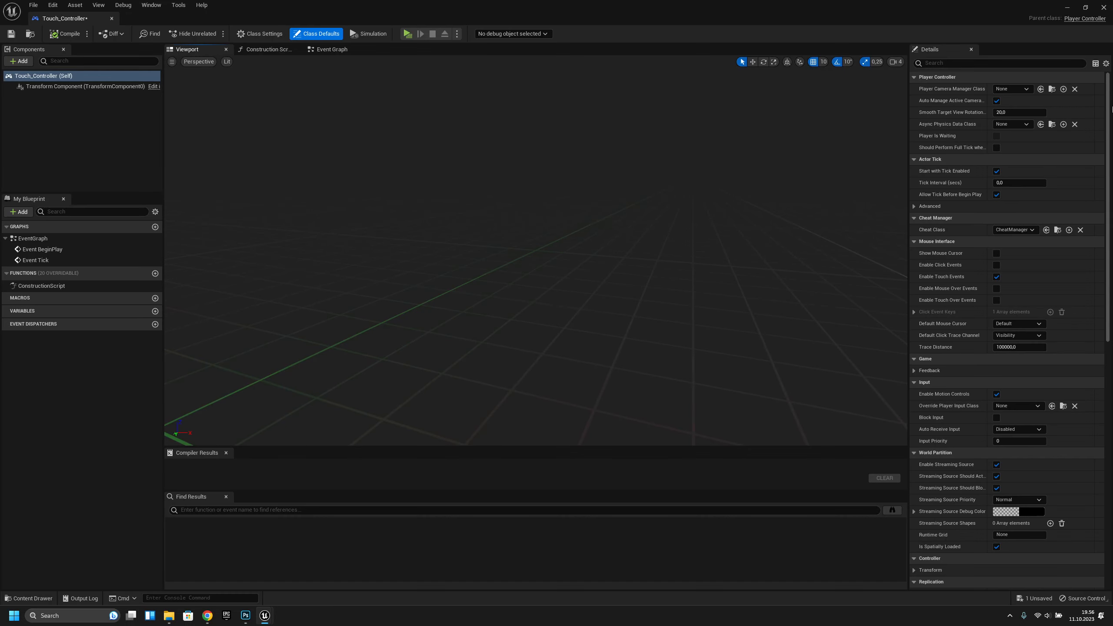
pyautogui.moveTo(942, 252)
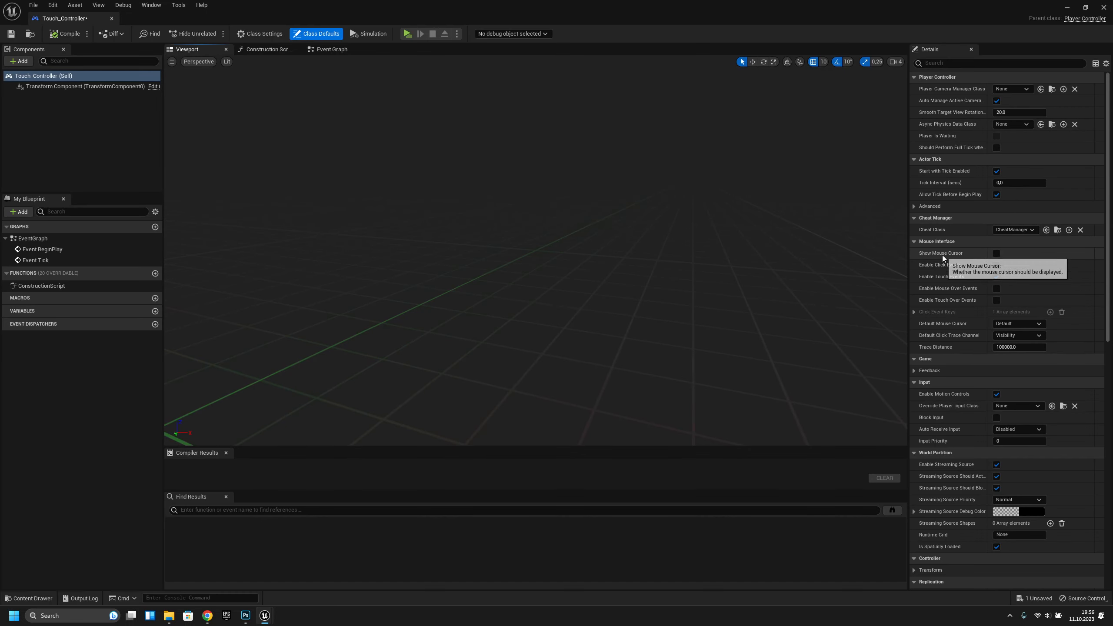
pyautogui.click(996, 253)
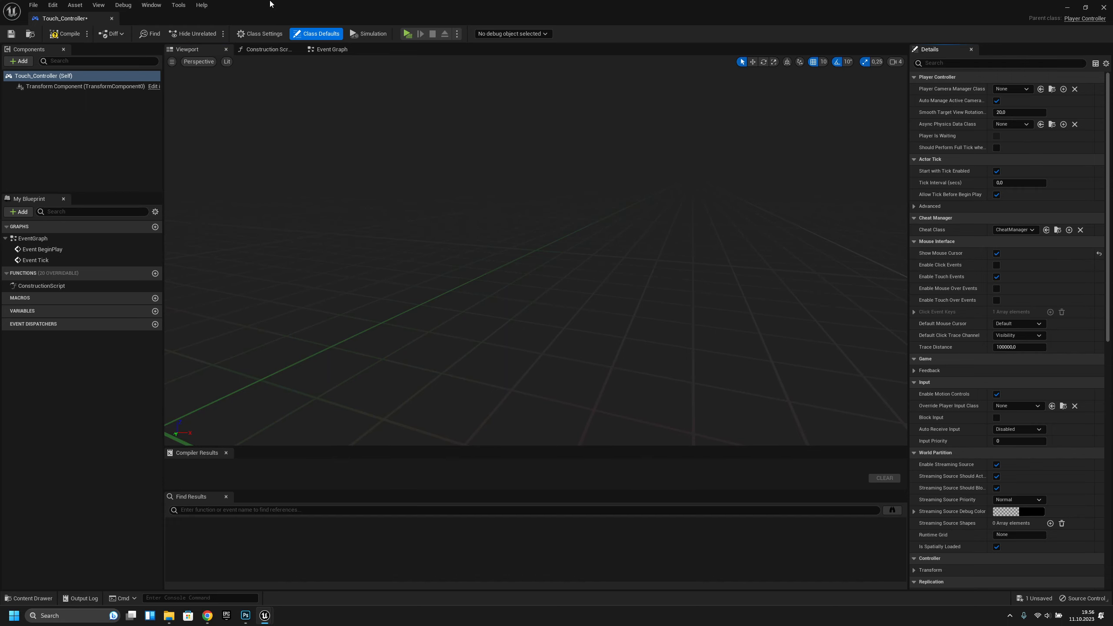
pyautogui.click(67, 33)
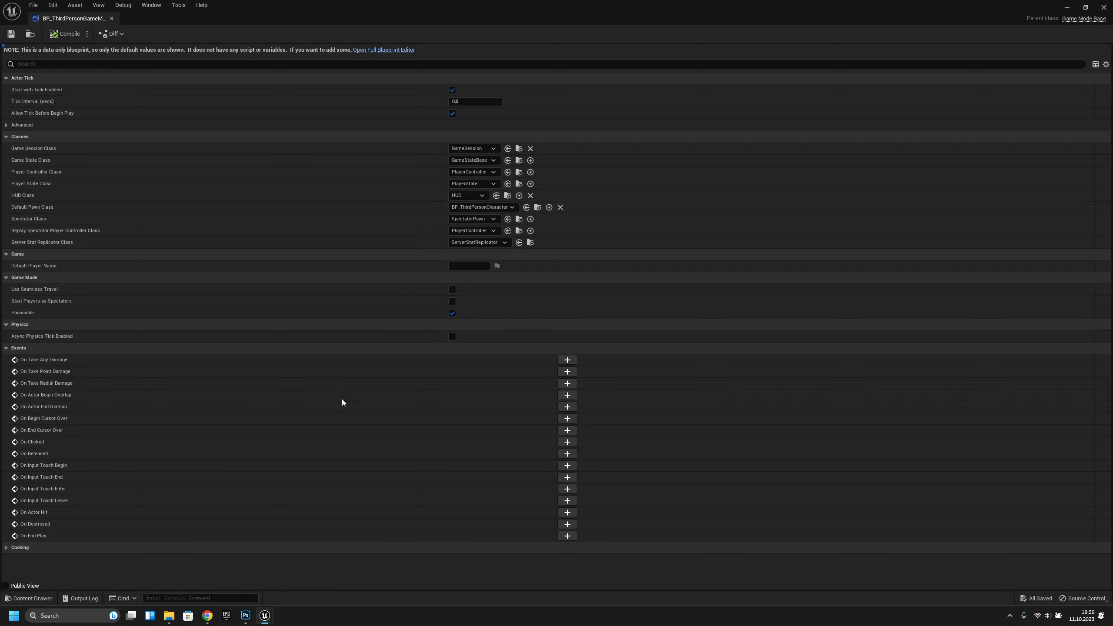
pyautogui.moveTo(472, 171)
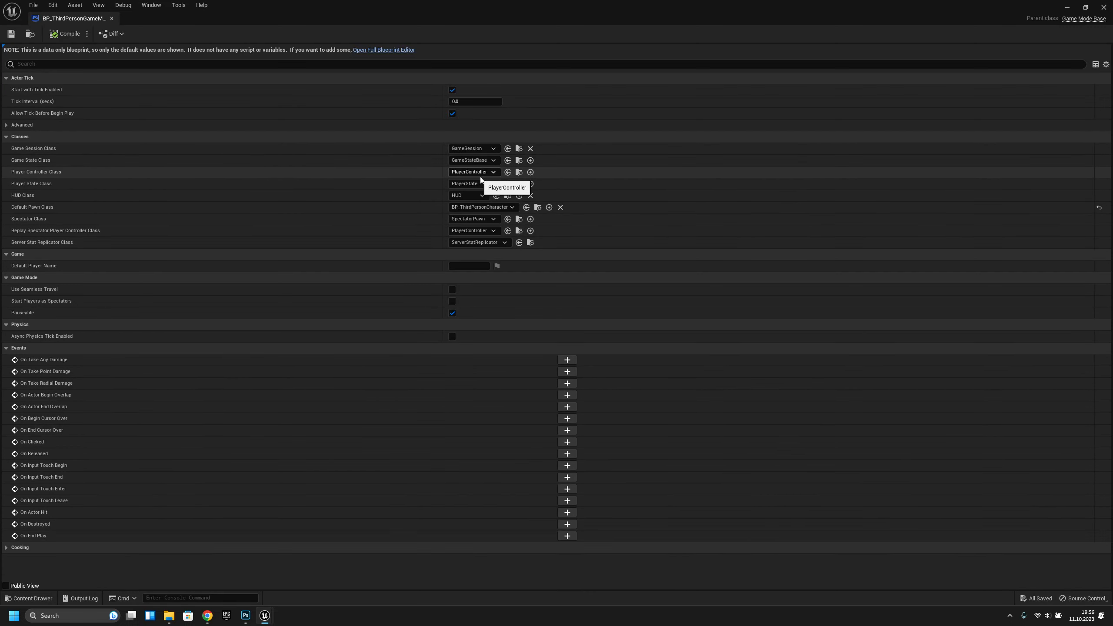
# - Set BP_ThirdPersonGameMode's Player Controller Class to Touch_Controller
pyautogui.click(493, 172)
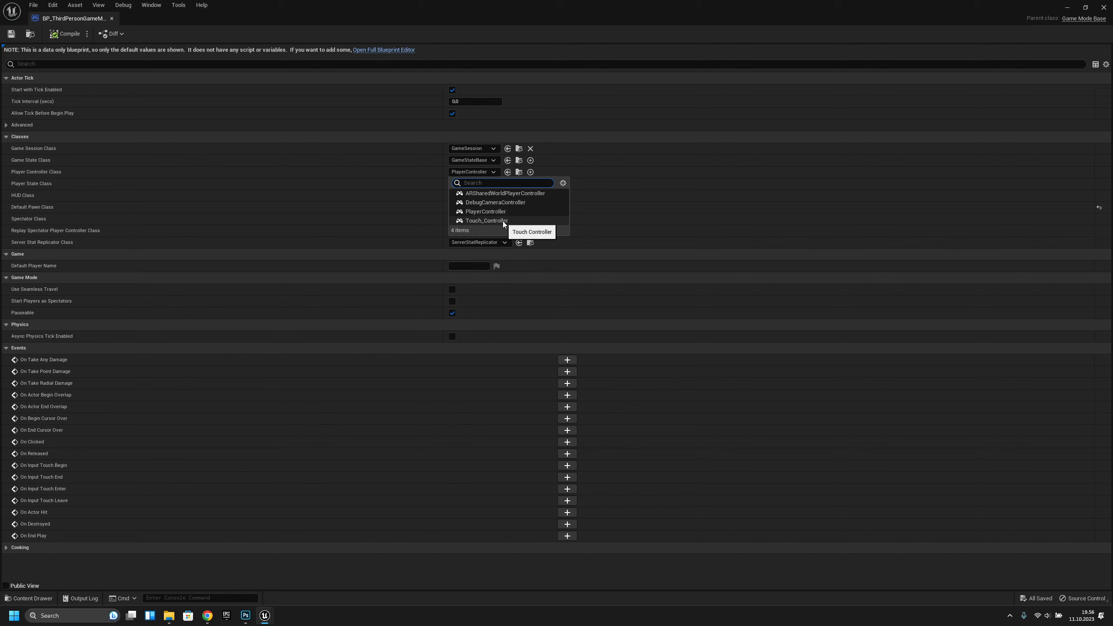
pyautogui.click(485, 221)
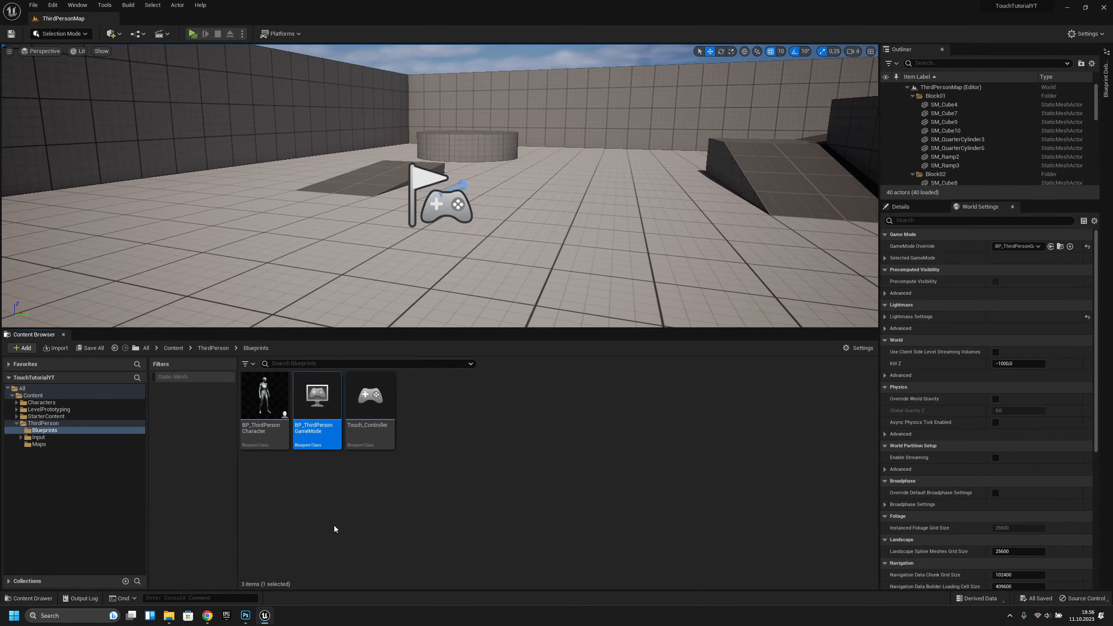
pyautogui.moveTo(193, 34)
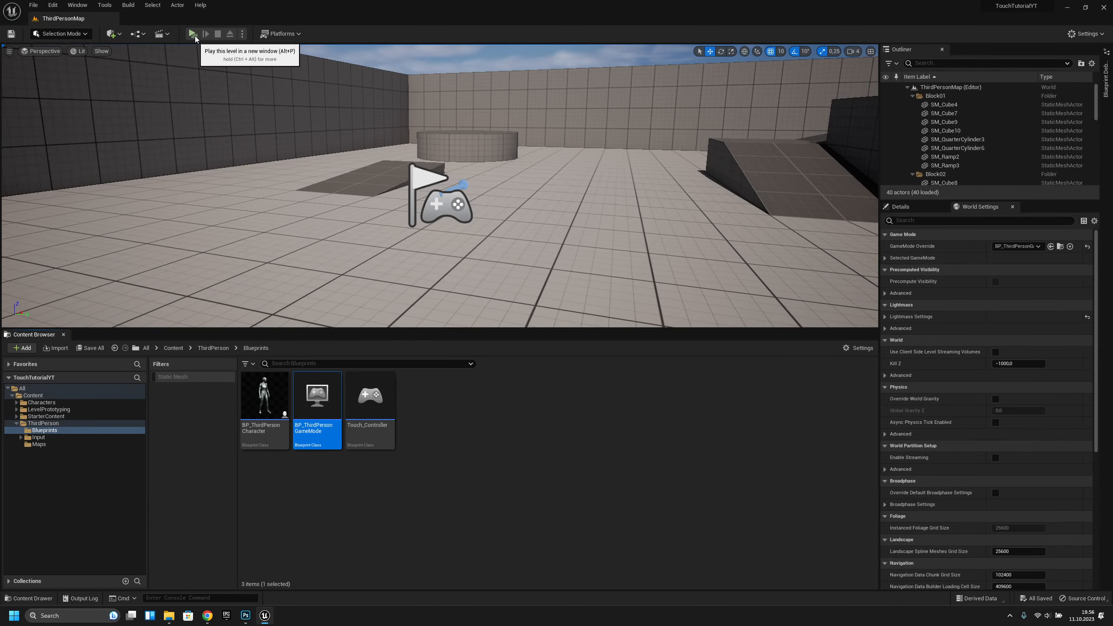
# - Test-play the level, then open BP_ThirdPersonCharacter from the Content Browser
pyautogui.click(192, 34)
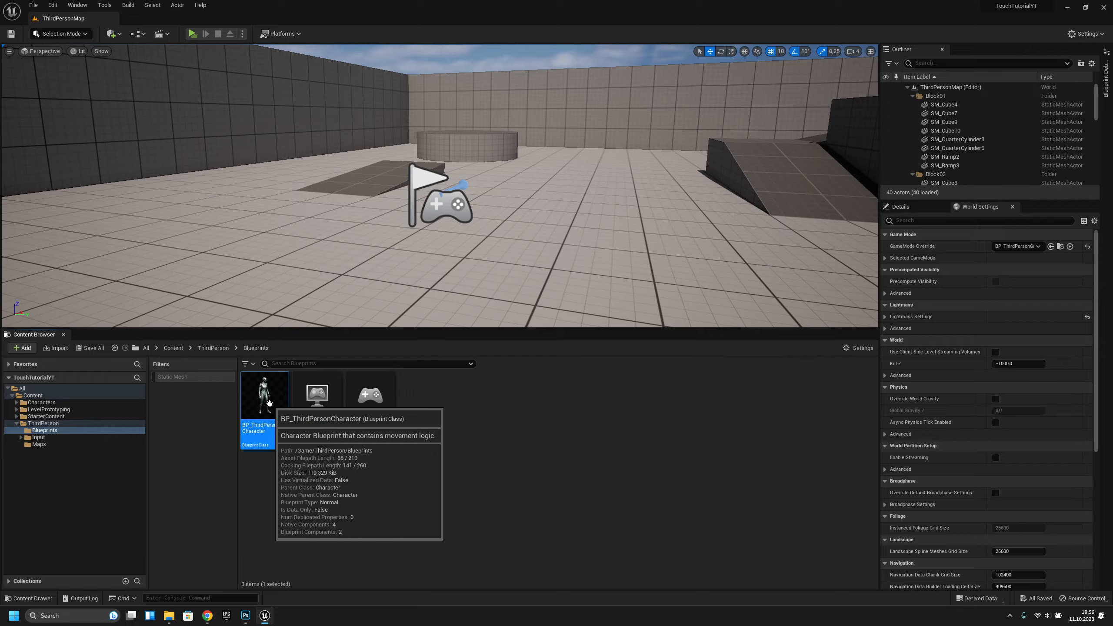
pyautogui.doubleClick(264, 394)
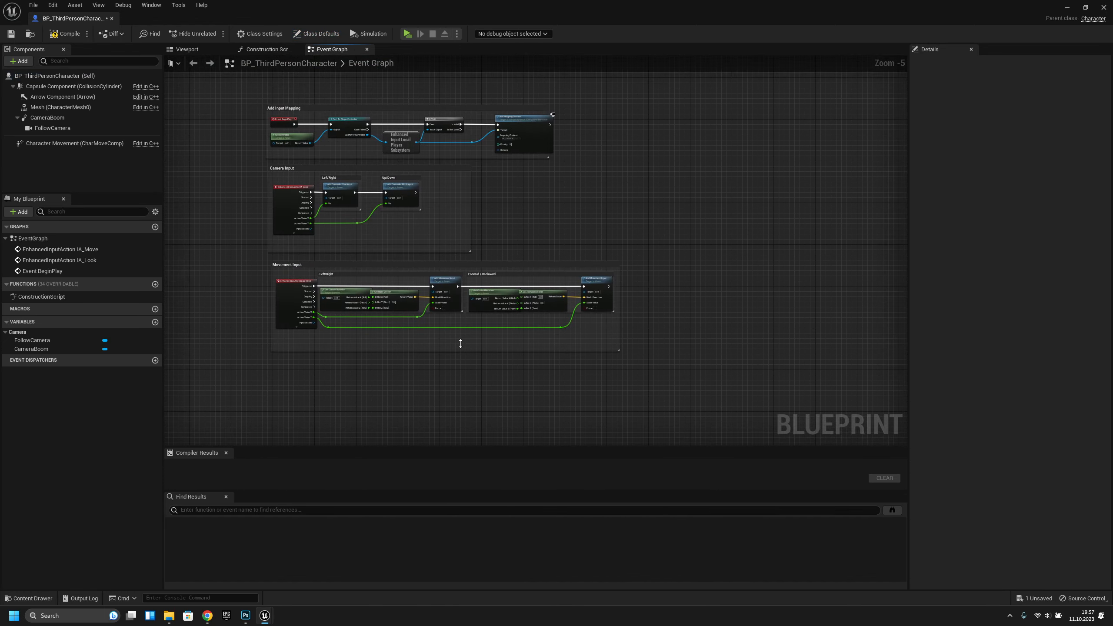
# - Scroll the Event Graph to the Camera Input section holding the IA_Look nodes
pyautogui.scroll(3)
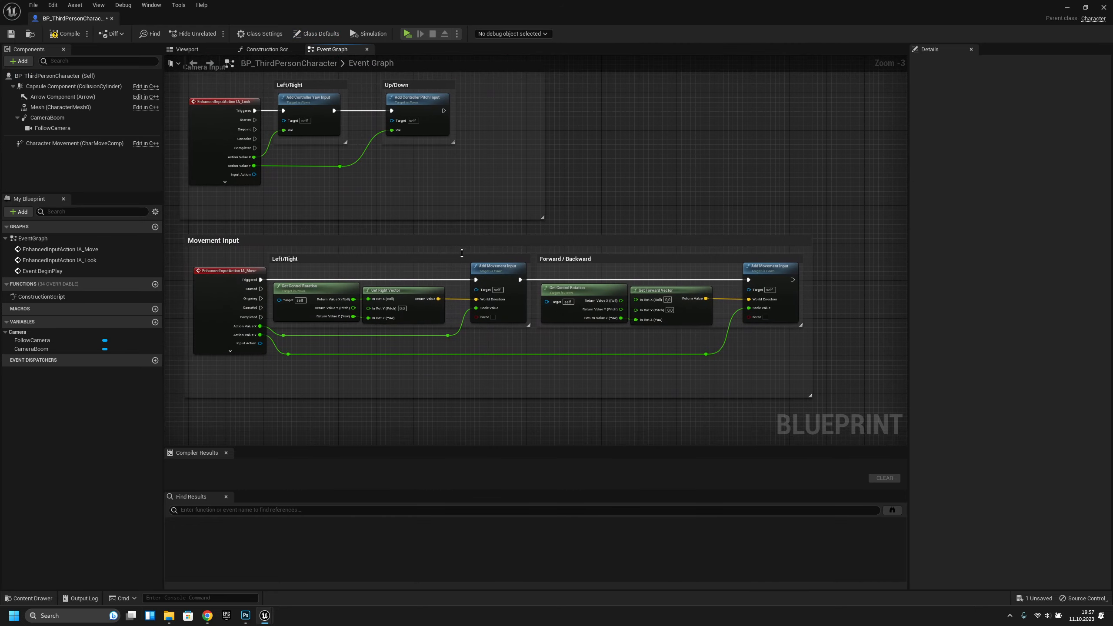
pyautogui.scroll(-3)
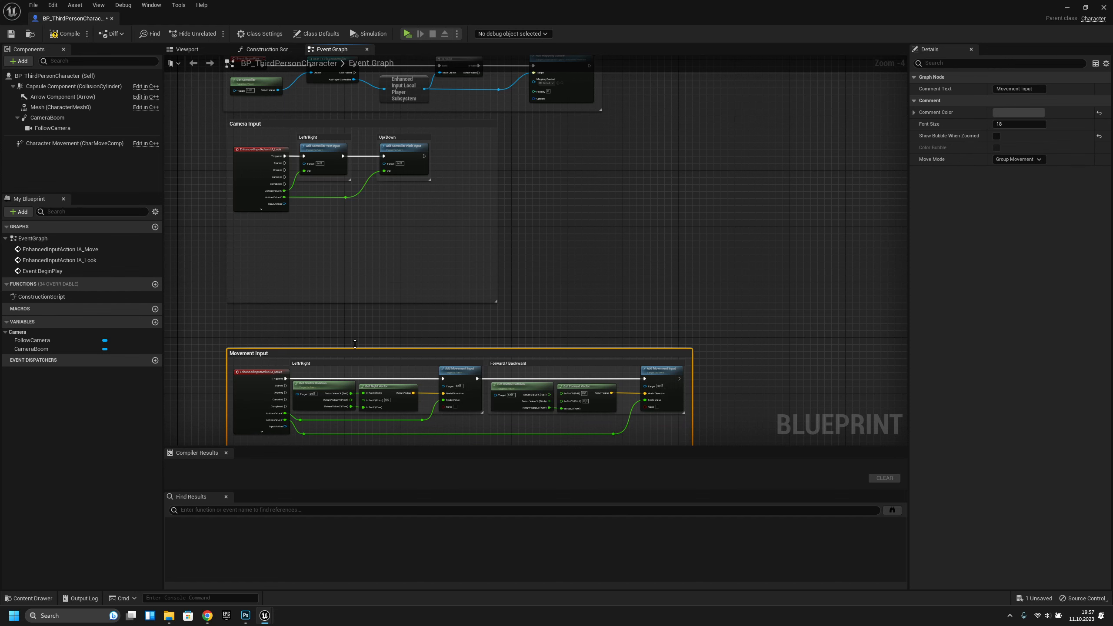
pyautogui.scroll(-3)
pyautogui.write('touch')
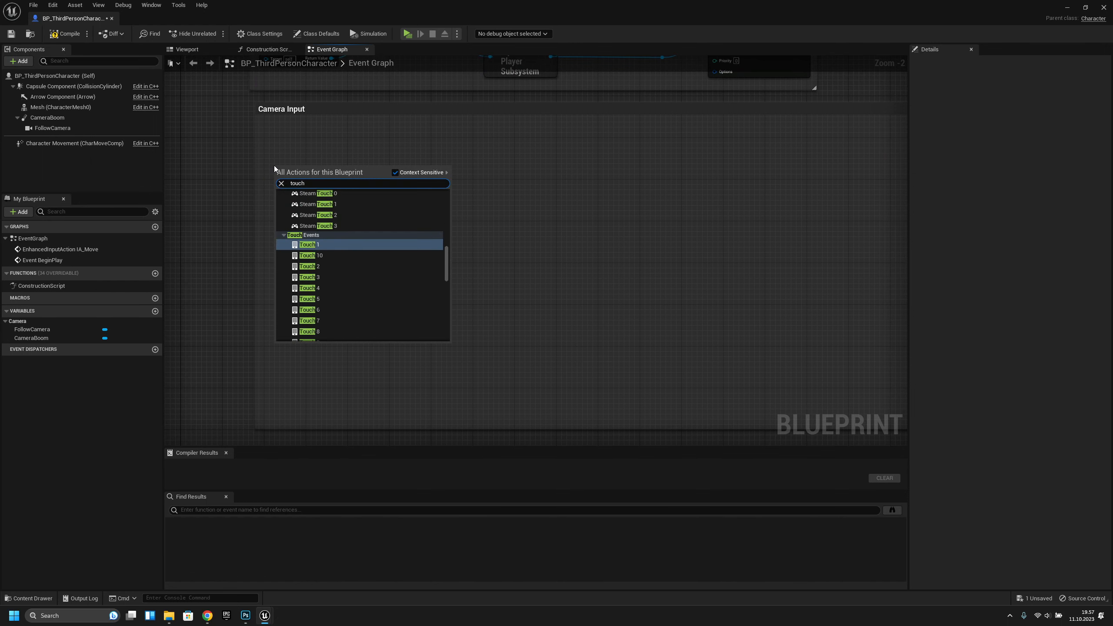
# - Add an InputTouch event and a Make Vector 2D node fed by its Location X
pyautogui.scroll(-3)
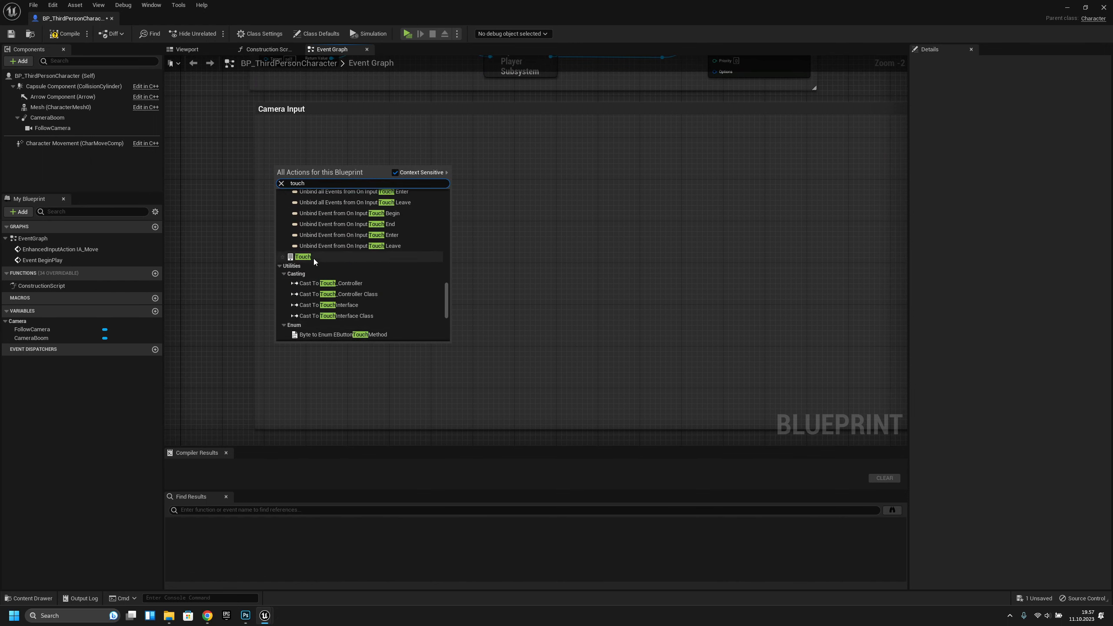
pyautogui.moveTo(302, 256)
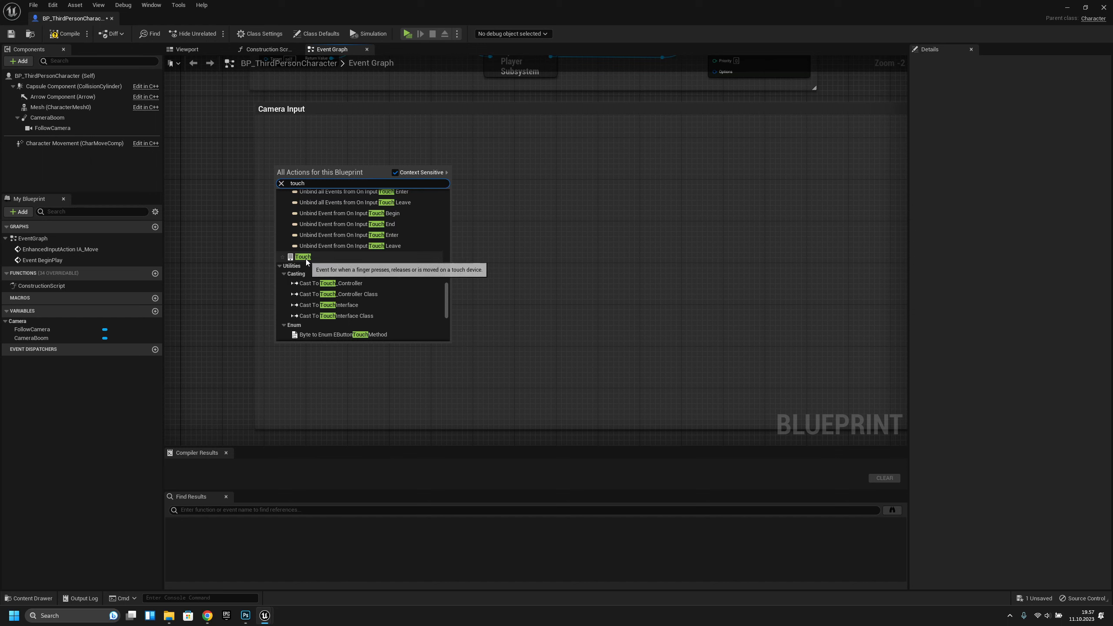
pyautogui.click(302, 256)
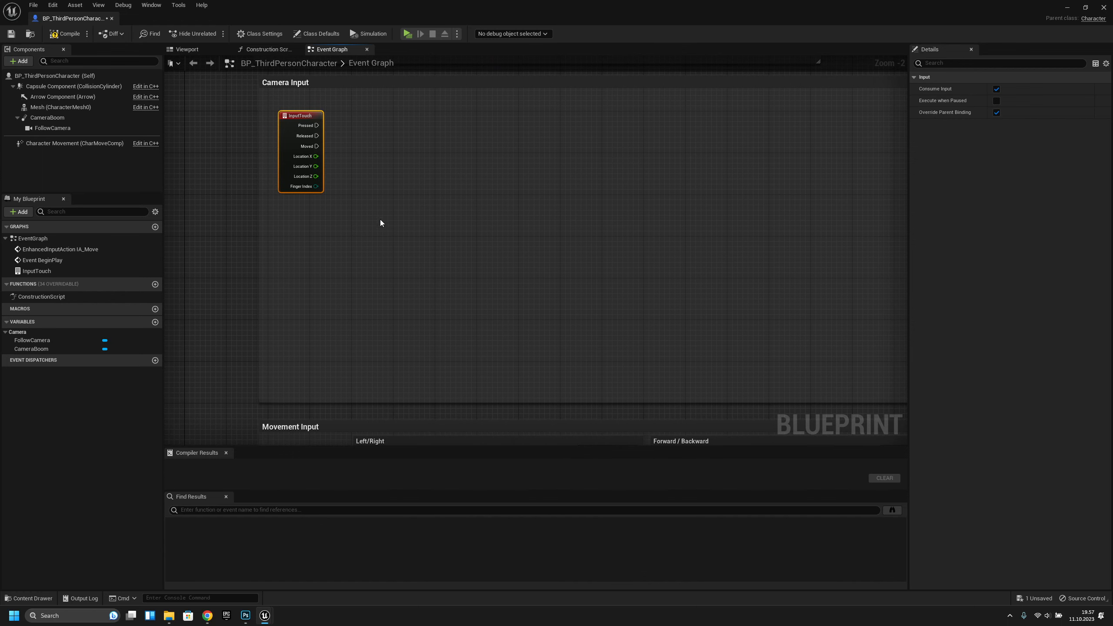
pyautogui.moveTo(321, 169)
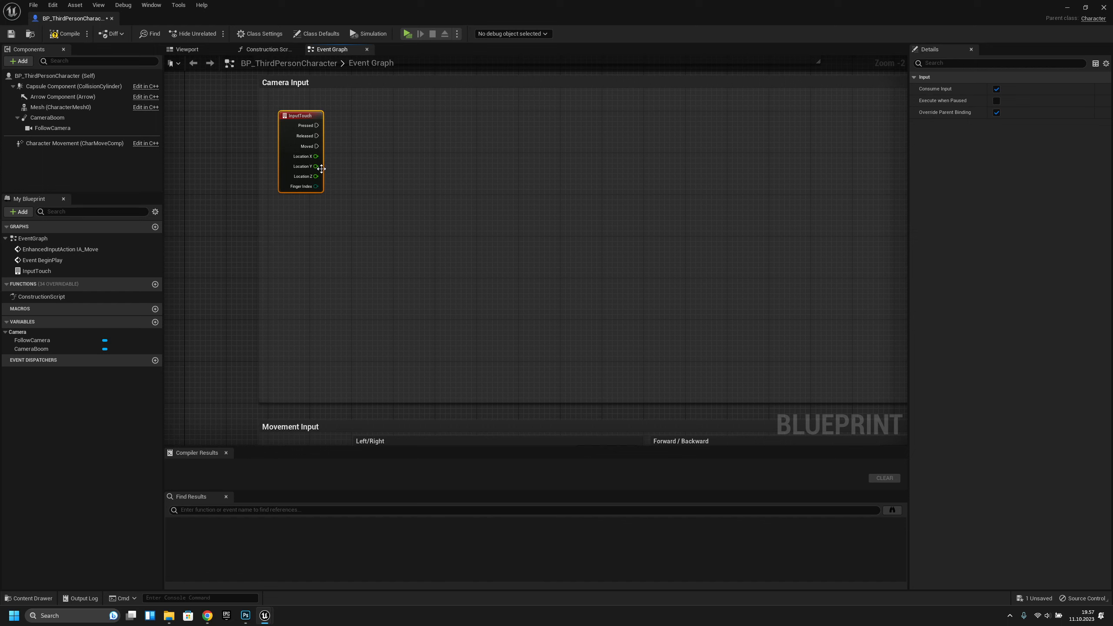
pyautogui.moveTo(317, 156); pyautogui.dragTo(374, 162)
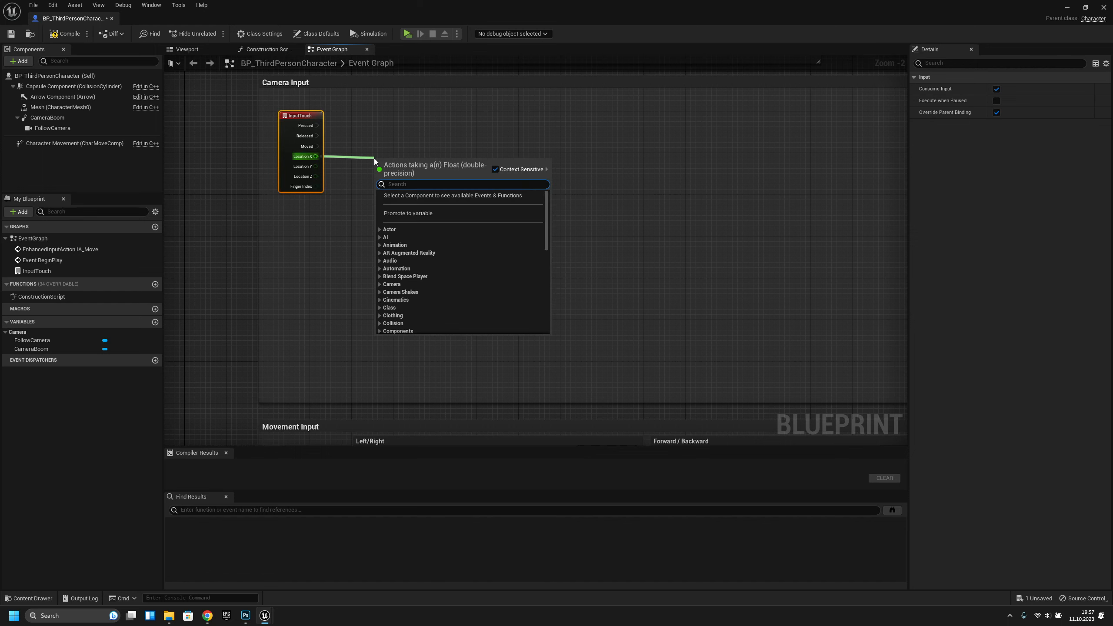
pyautogui.write('make vector')
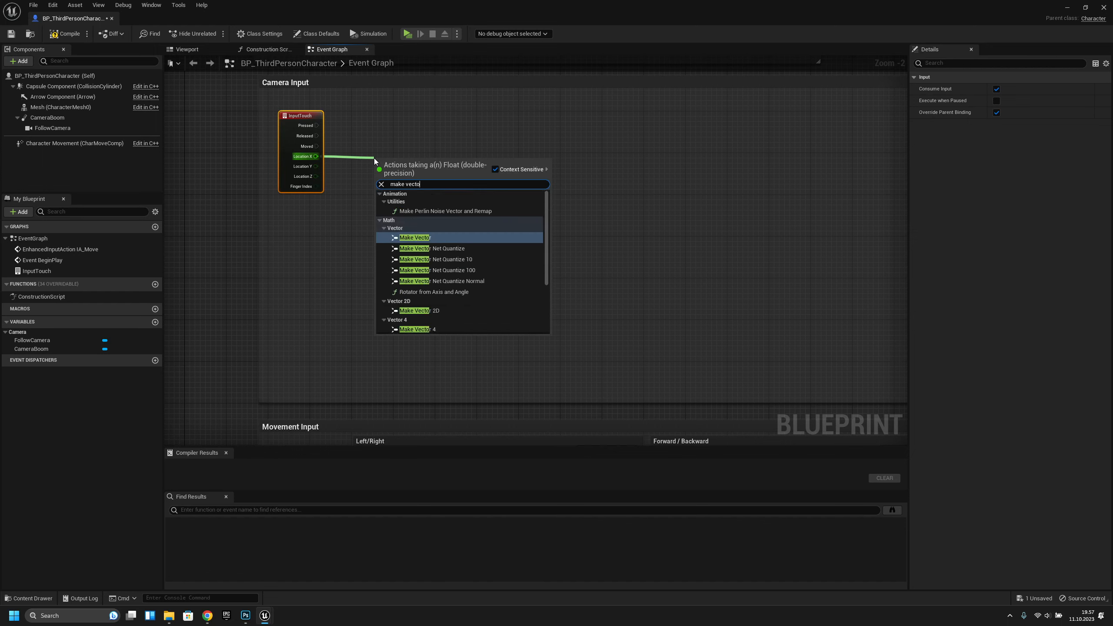
pyautogui.click(414, 310)
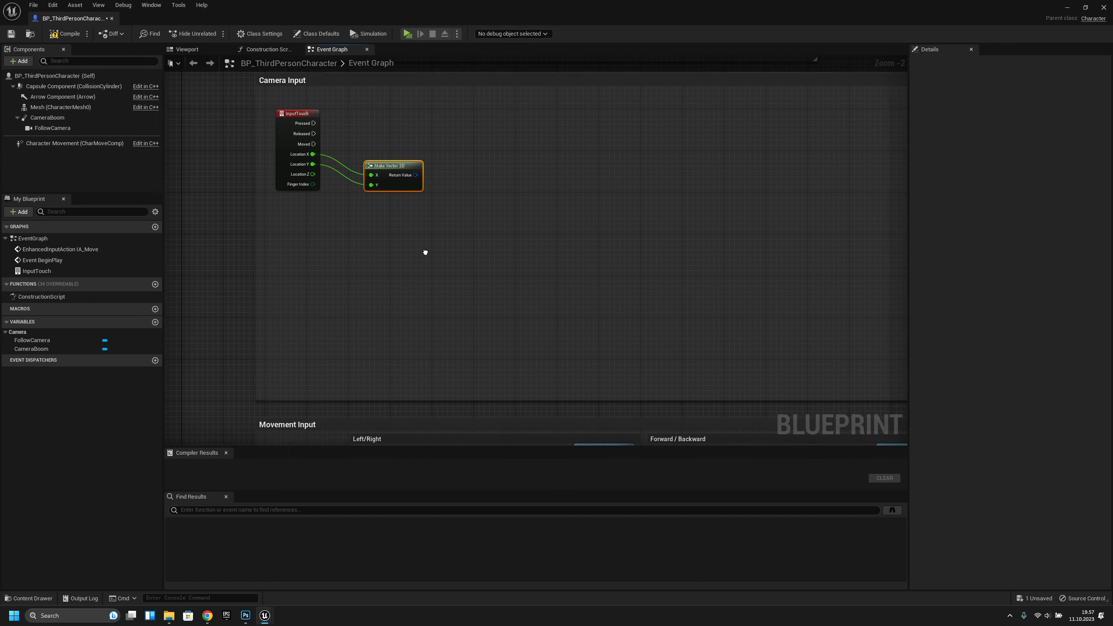
# - Add Get Player Controller and a Truncate node for touch X, then compile
pyautogui.rightClick(425, 252)
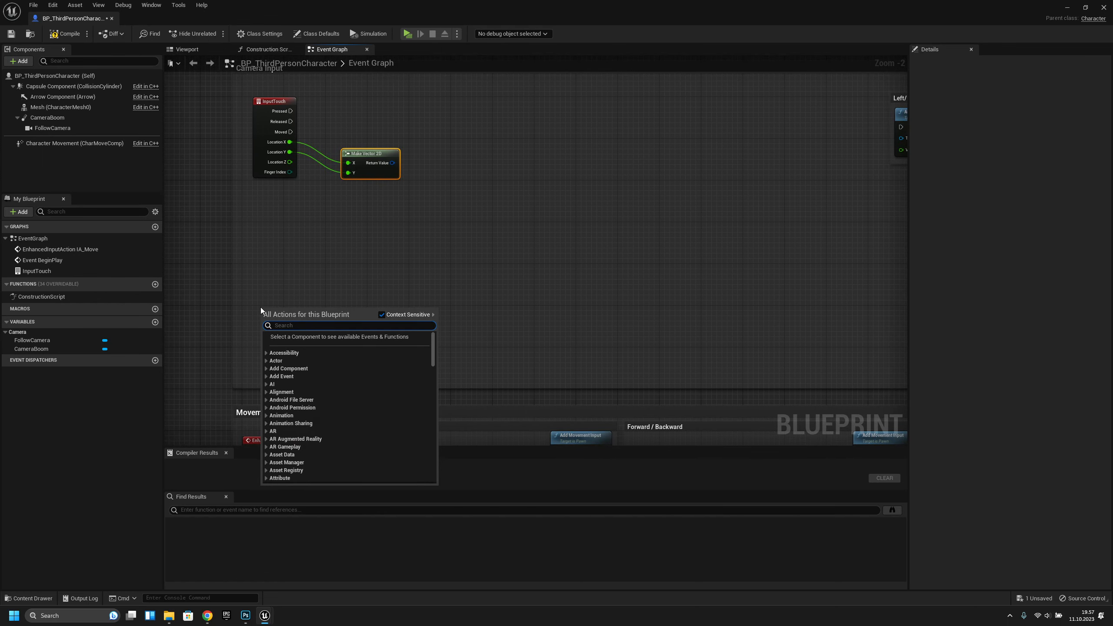
pyautogui.write('get player co')
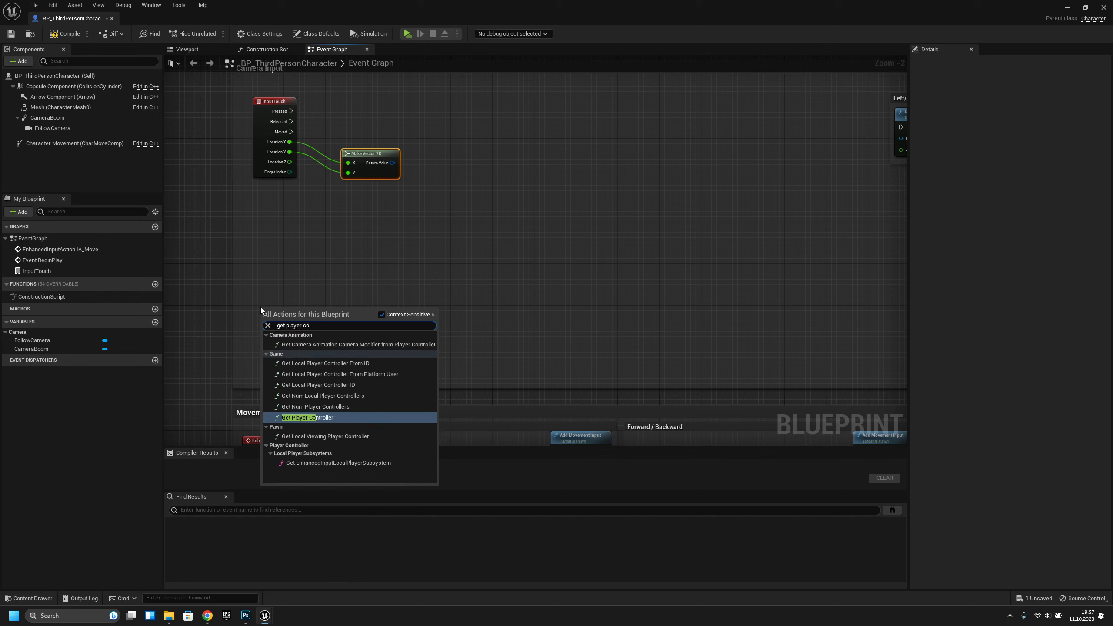
pyautogui.click(308, 417)
pyautogui.write('trun')
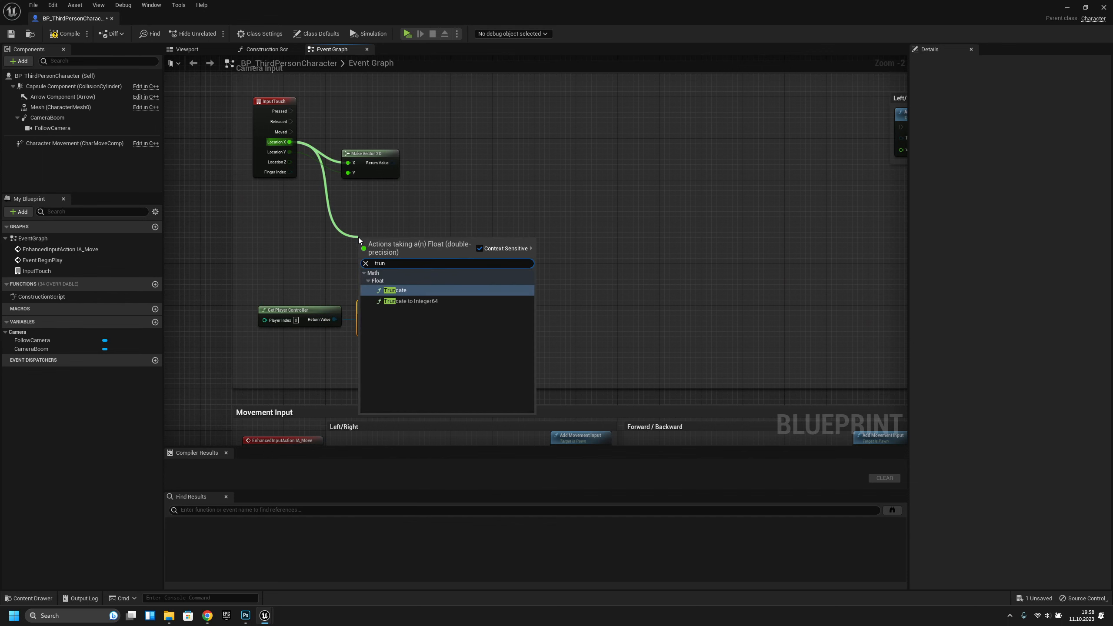
pyautogui.click(394, 290)
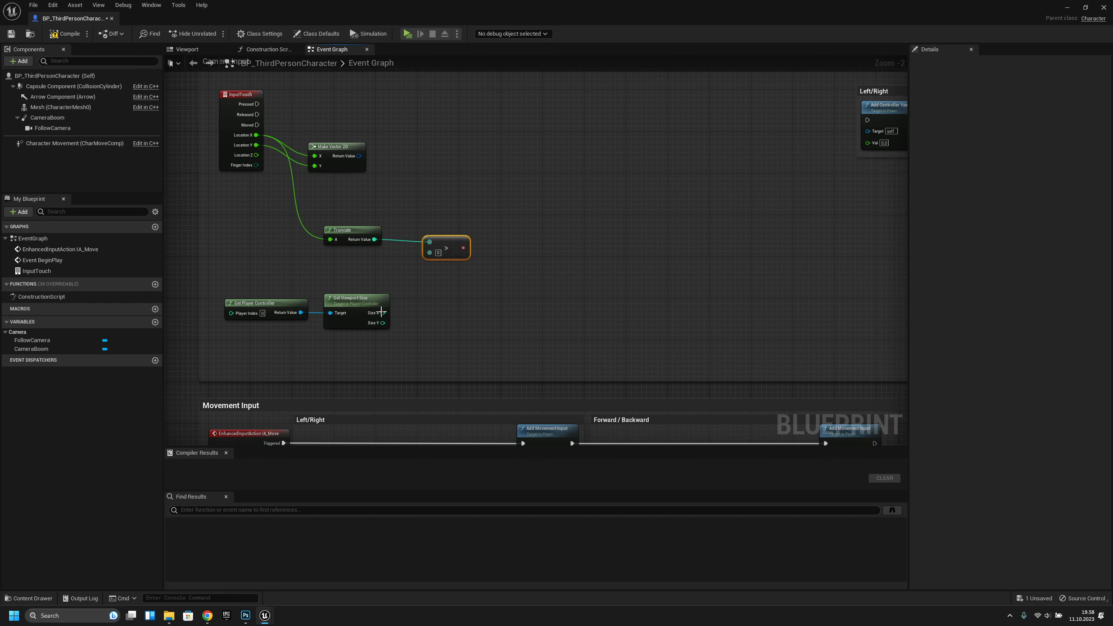
pyautogui.moveTo(399, 318)
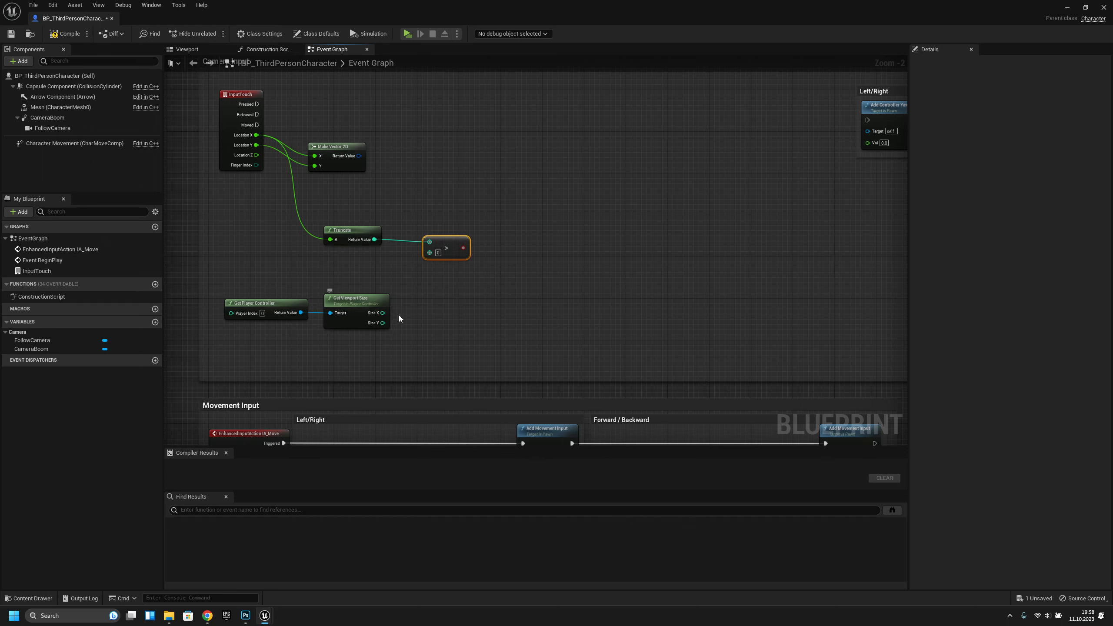
pyautogui.moveTo(366, 361)
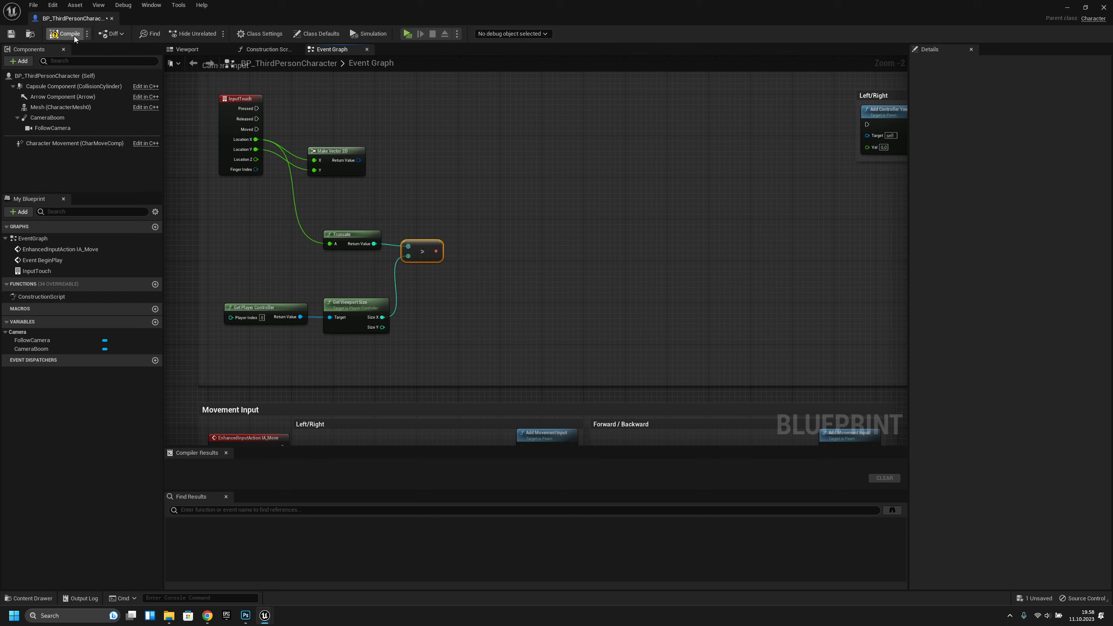
pyautogui.click(66, 33)
pyautogui.write('divide')
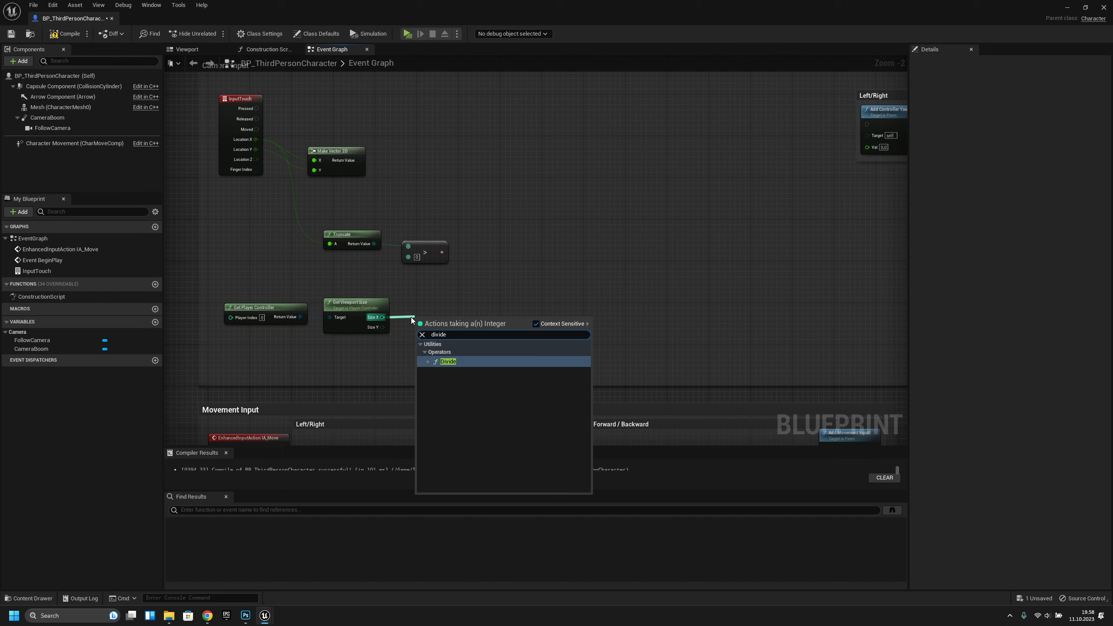
# - Add a Divide node for the viewport width
pyautogui.click(447, 361)
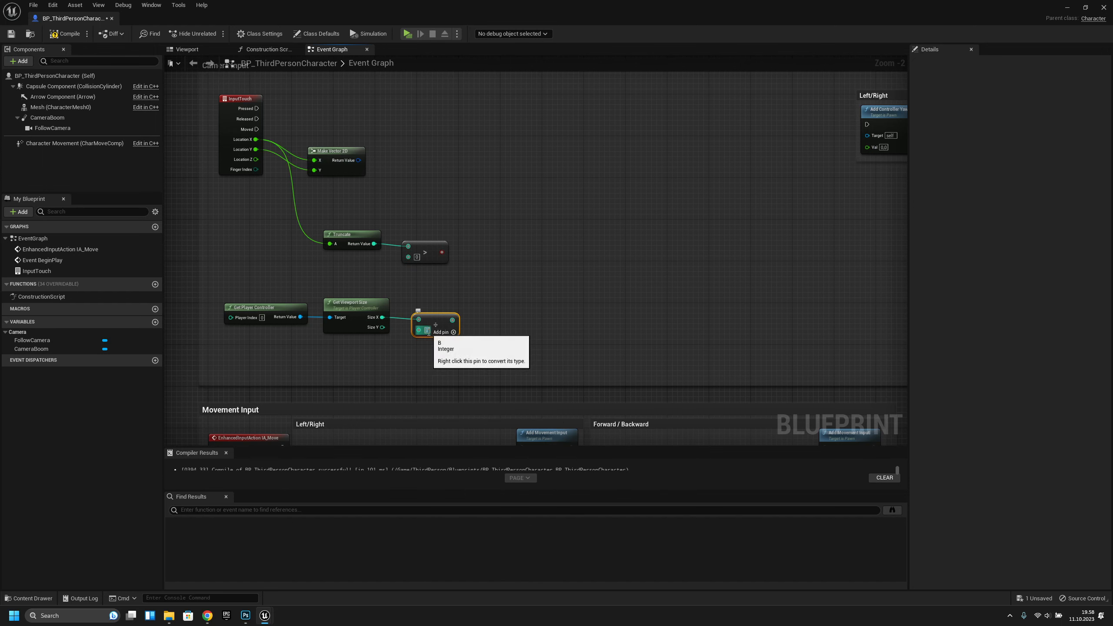
pyautogui.moveTo(423, 318)
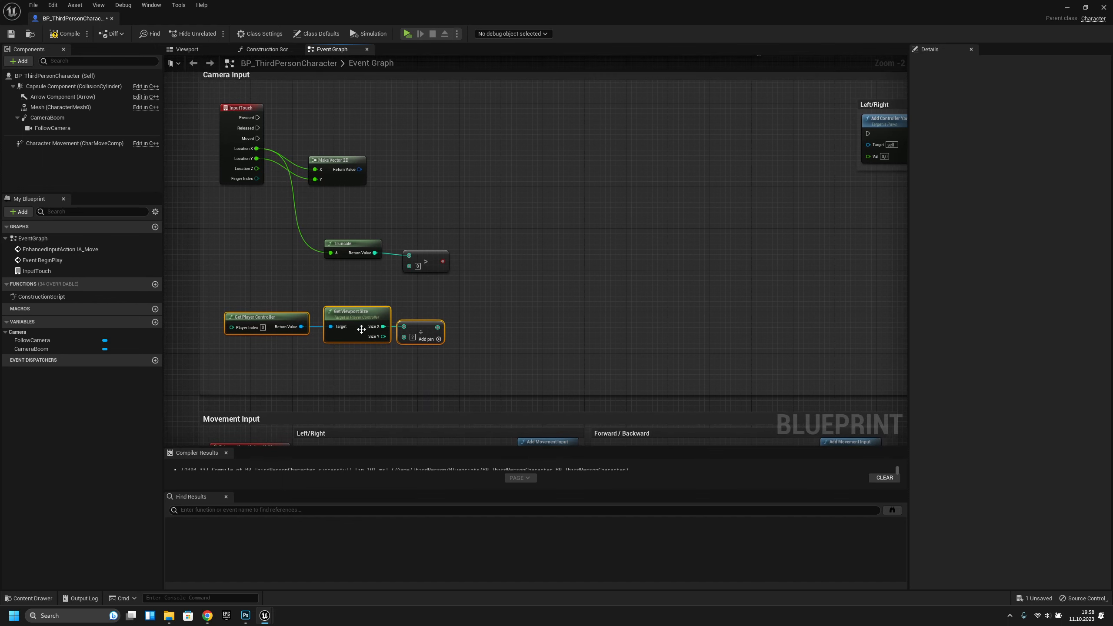
pyautogui.moveTo(422, 263)
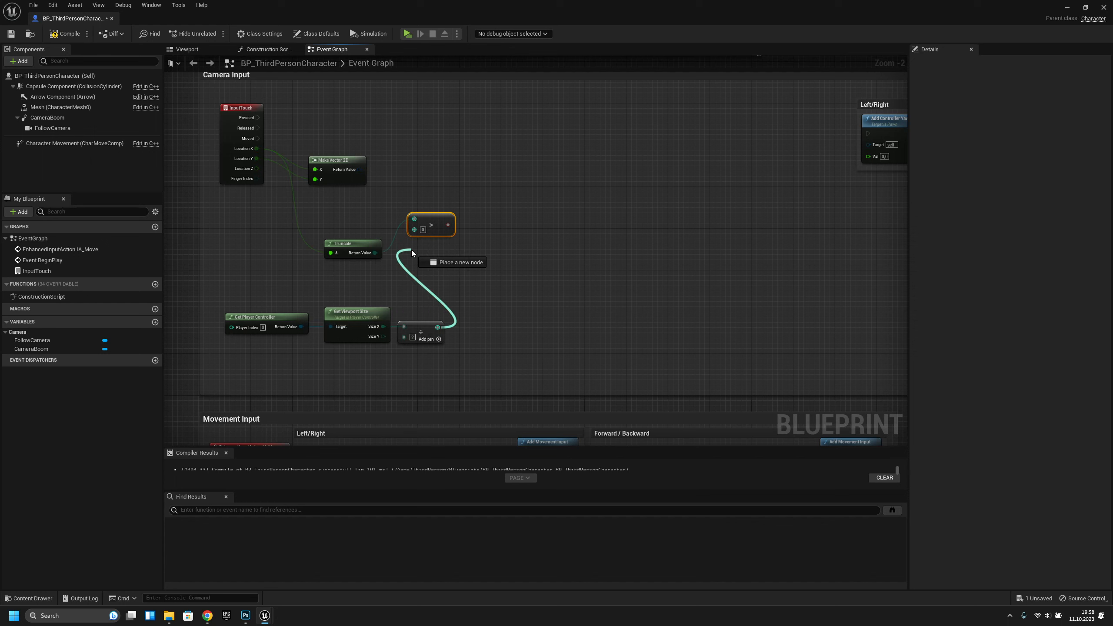
pyautogui.moveTo(427, 225)
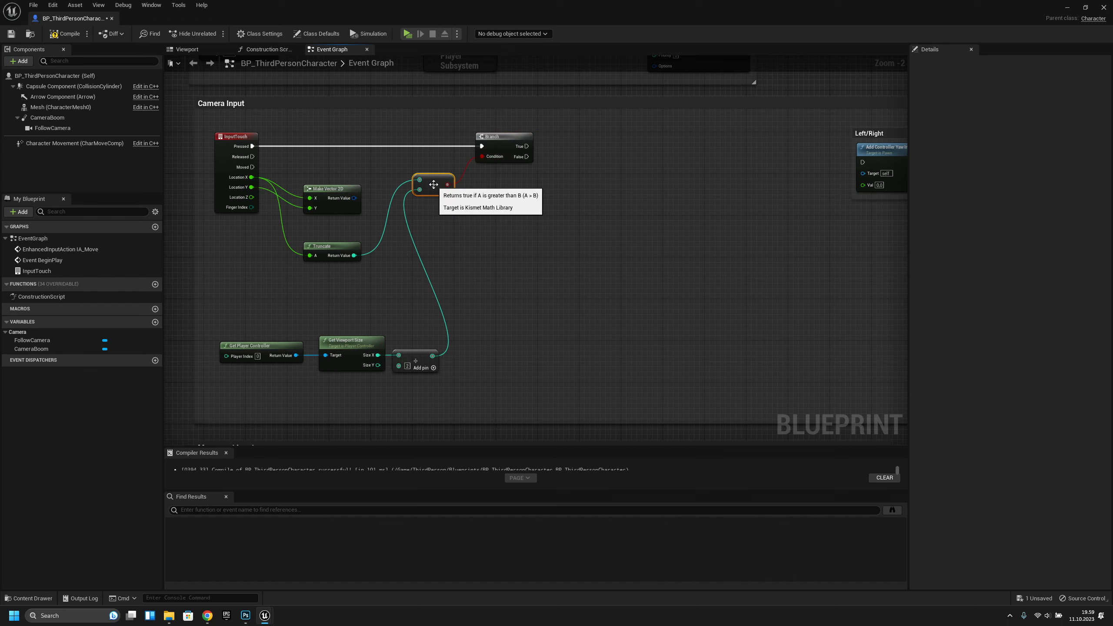
pyautogui.moveTo(338, 227)
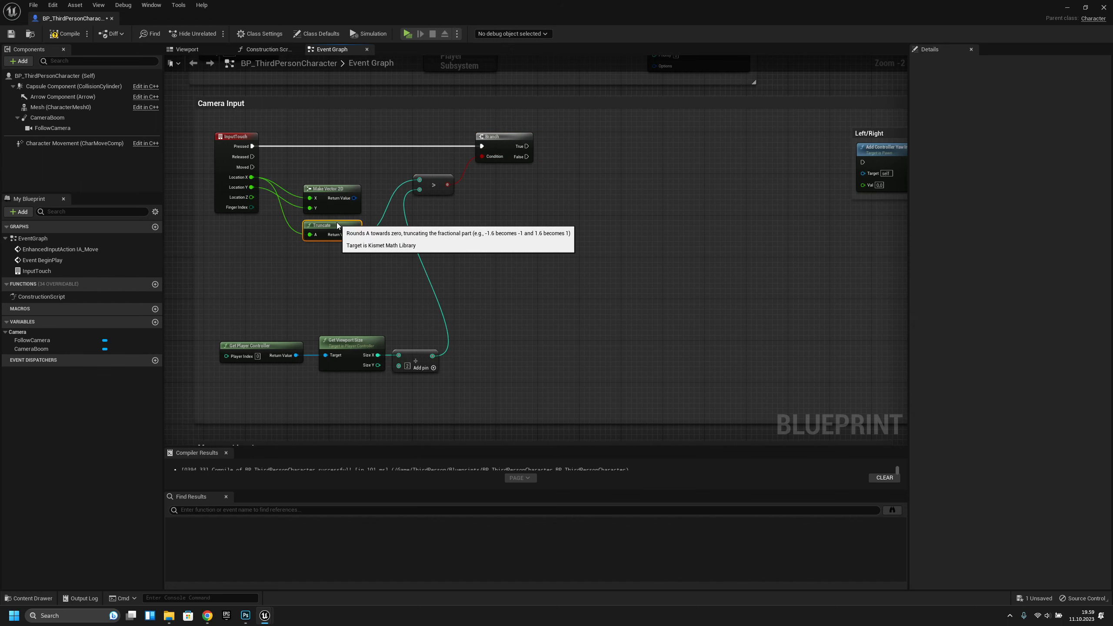
pyautogui.moveTo(499, 294)
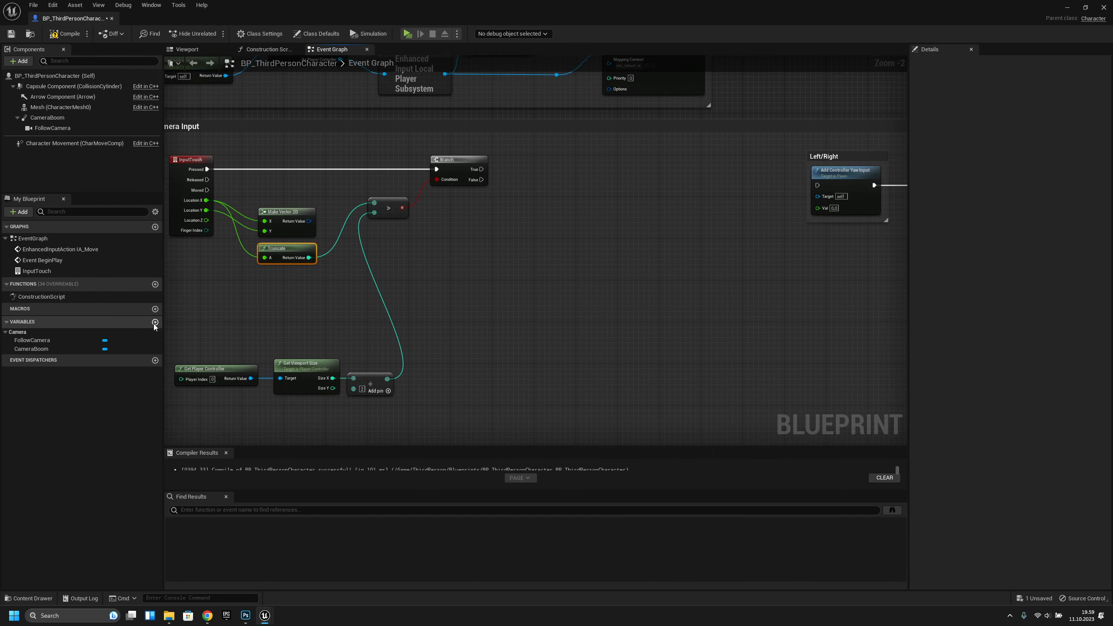
# - Create a new Boolean variable named Touching_Right
pyautogui.click(154, 322)
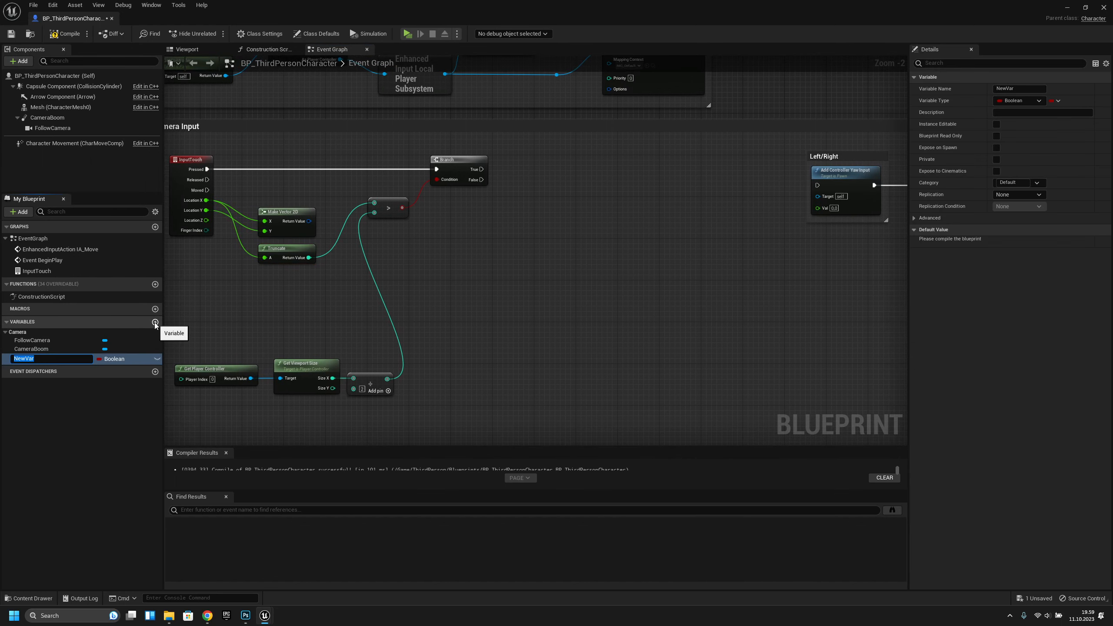
pyautogui.write('Touching_Right')
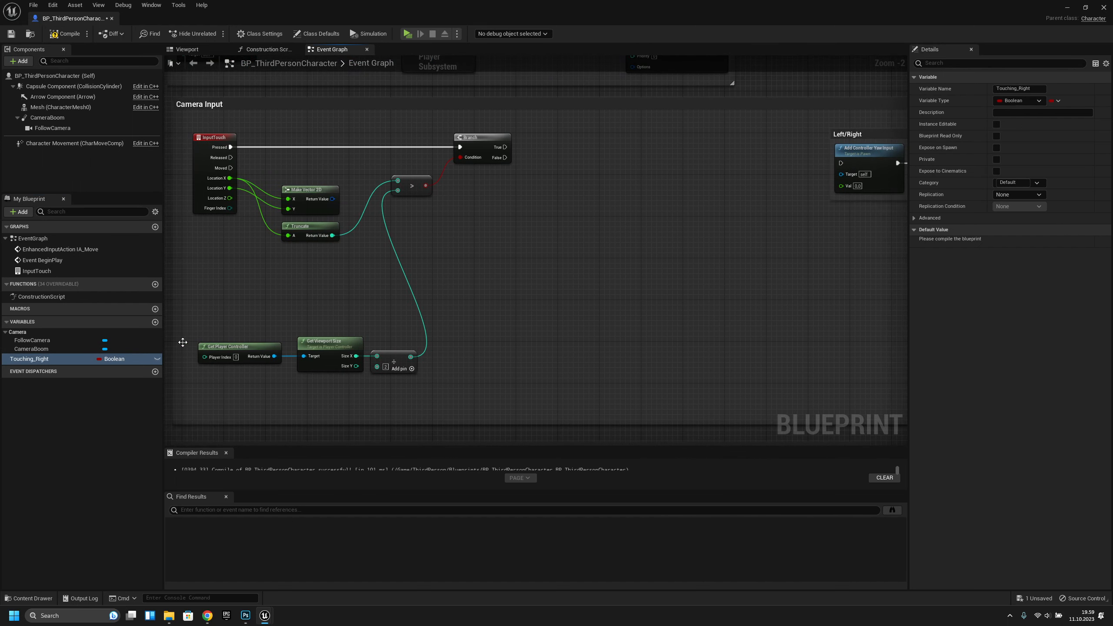
pyautogui.moveTo(489, 162)
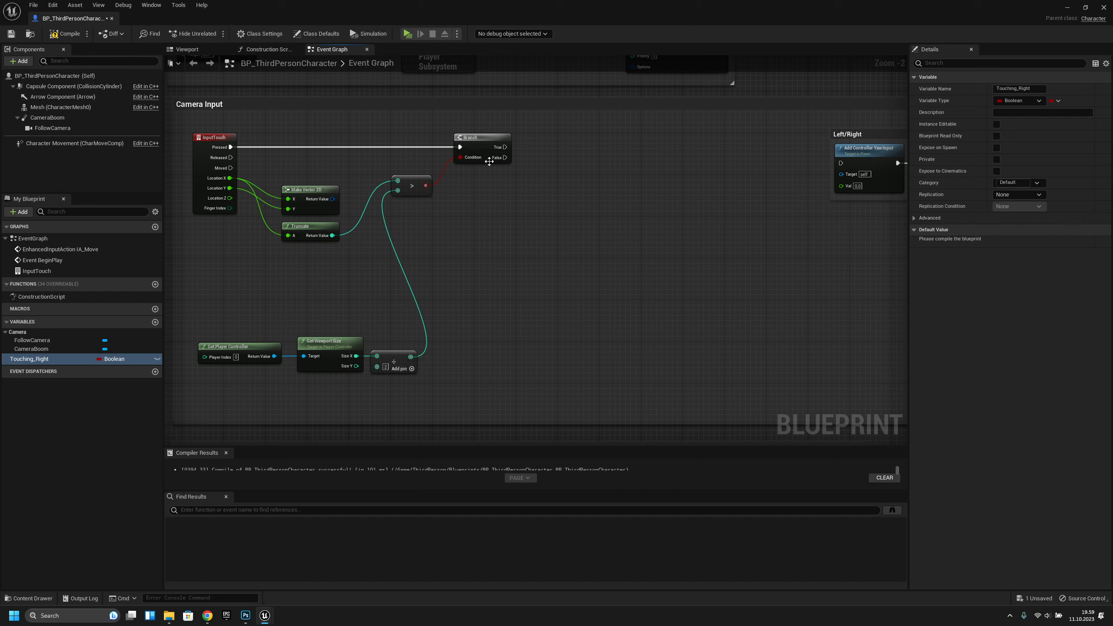
pyautogui.moveTo(643, 190)
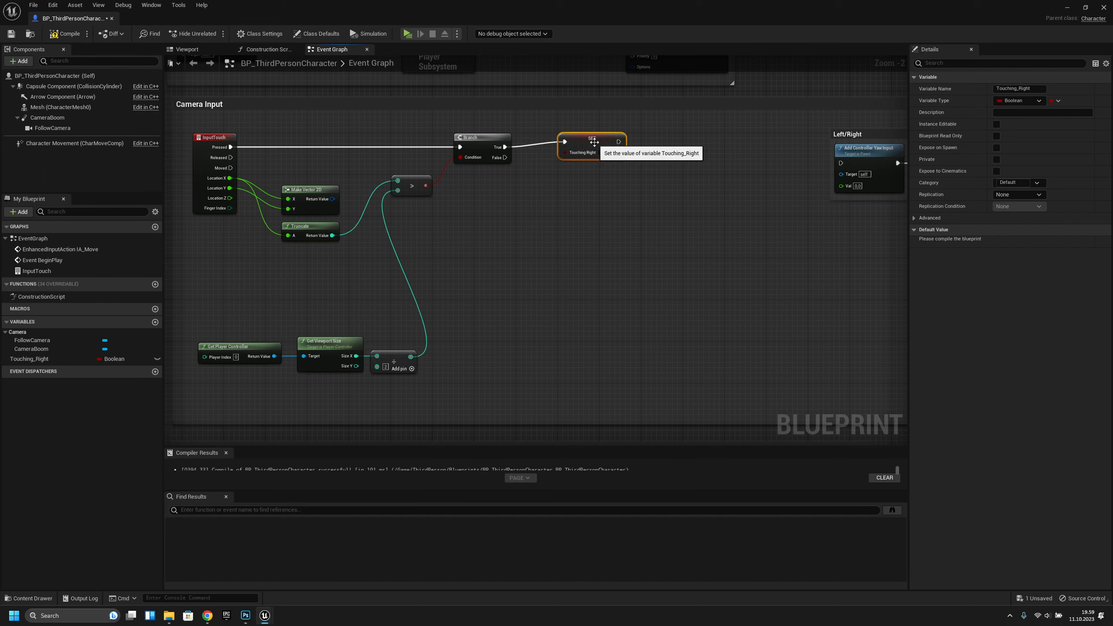
pyautogui.moveTo(601, 157)
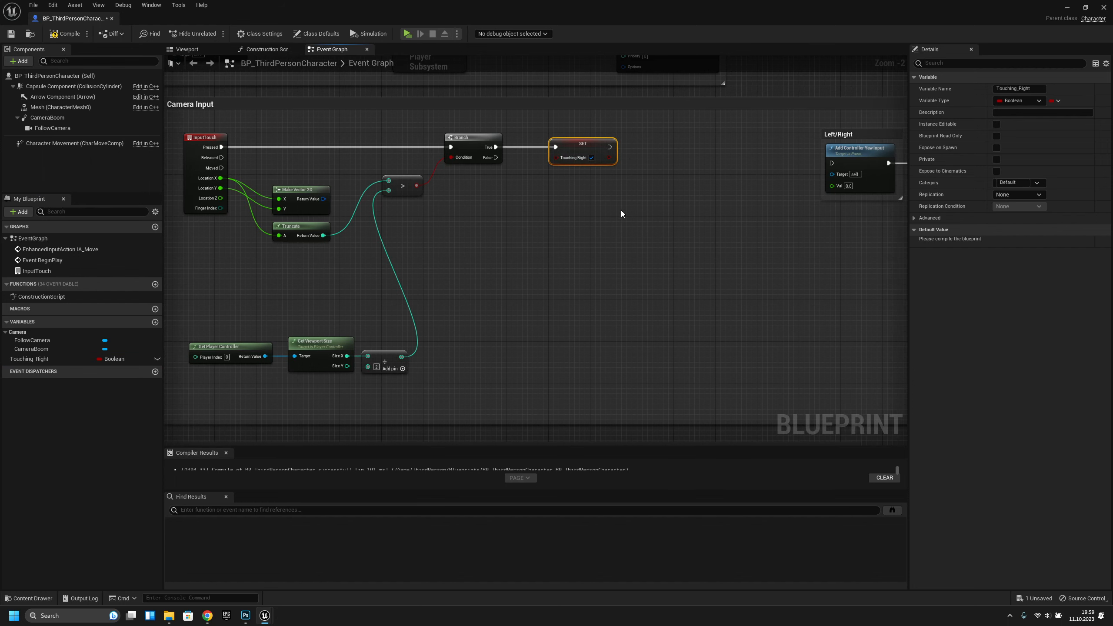
pyautogui.moveTo(309, 198)
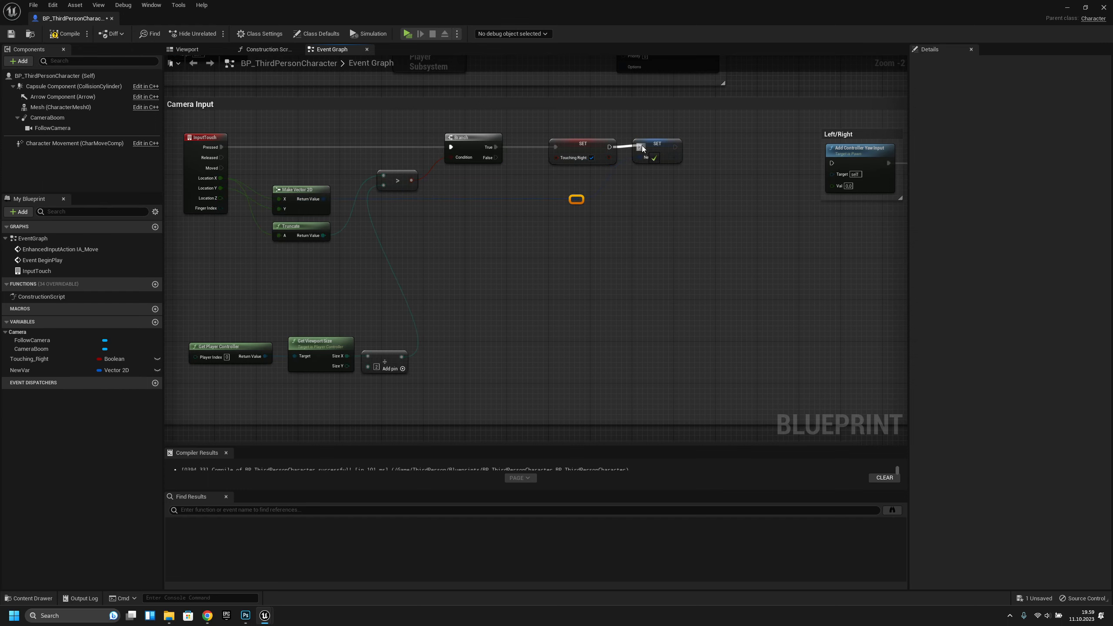
# - Rename the Vector 2D variable Touch_Start_Pos and move Make Vector 2D and Truncate lower
pyautogui.click(656, 143)
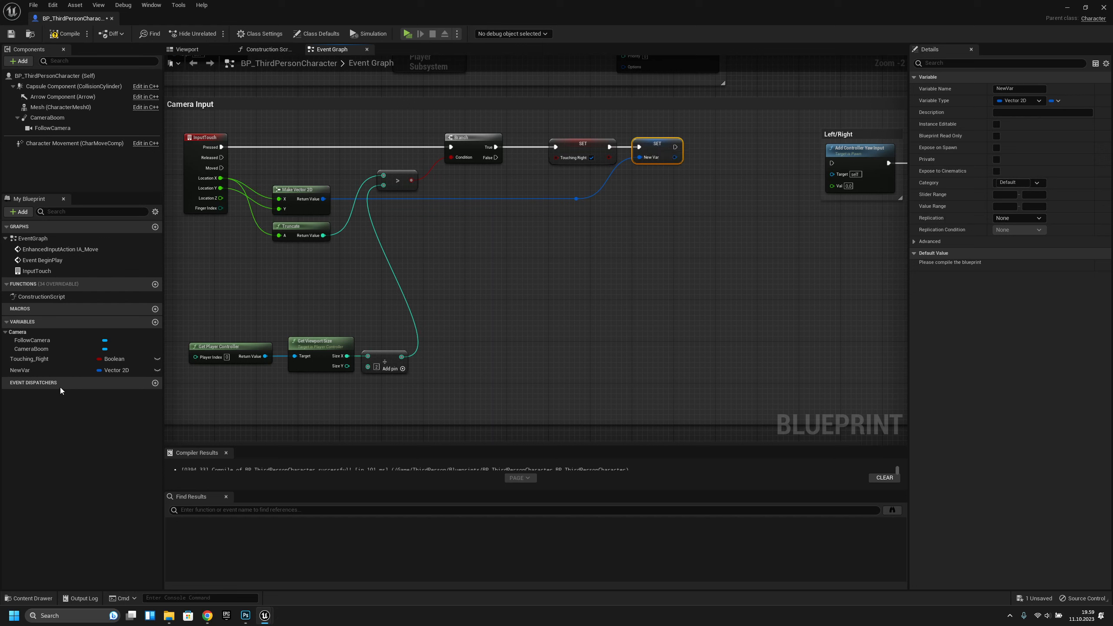
pyautogui.doubleClick(30, 370)
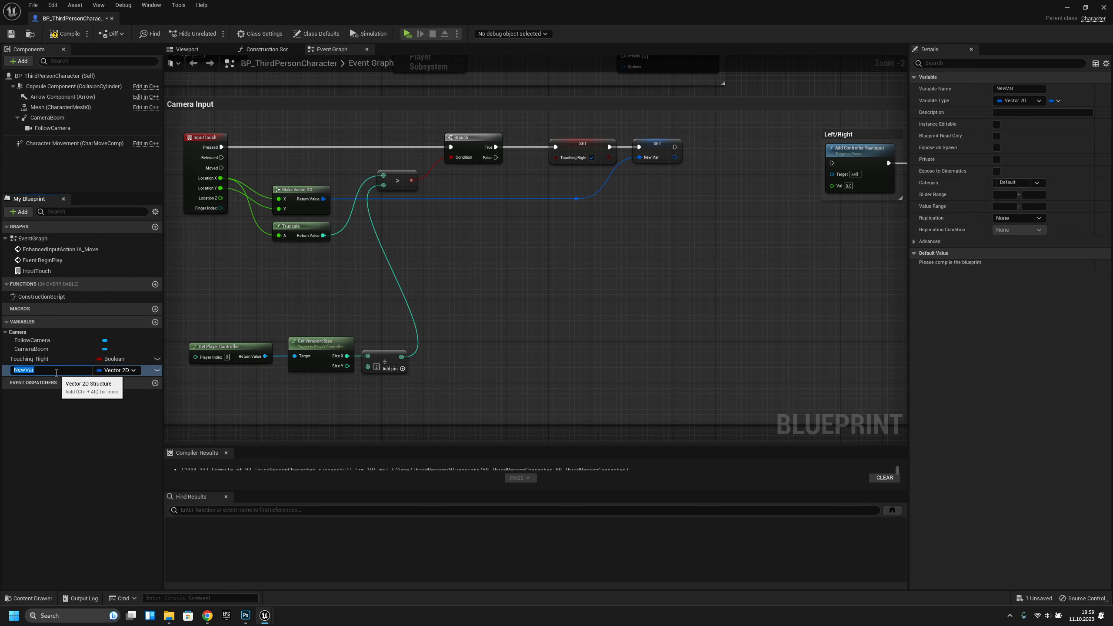
pyautogui.write('Touch_Start_Pos')
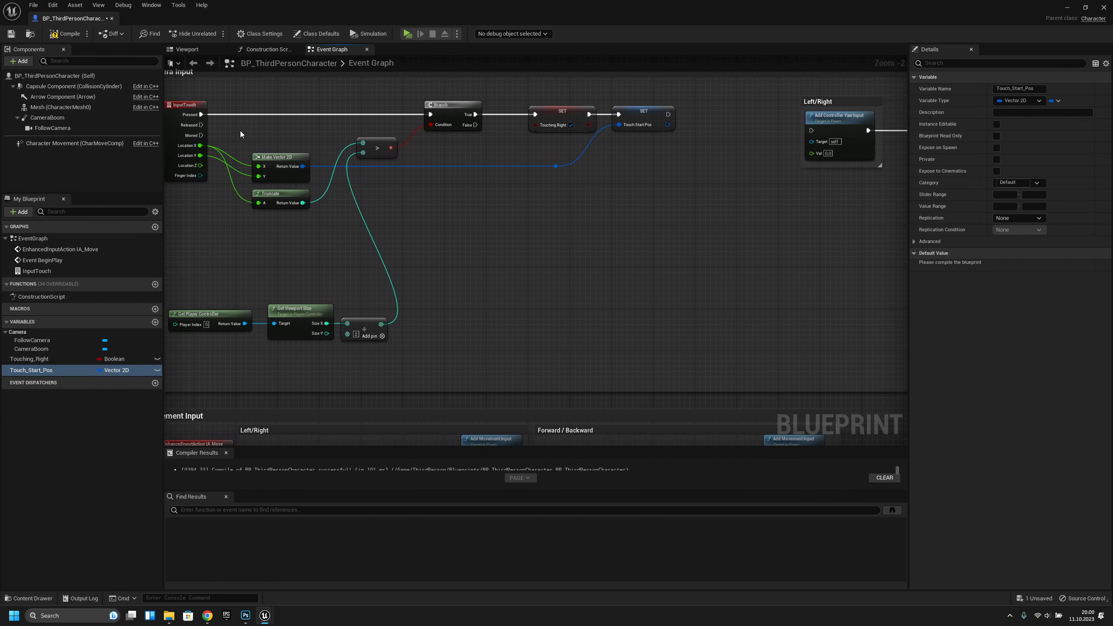
pyautogui.moveTo(201, 135)
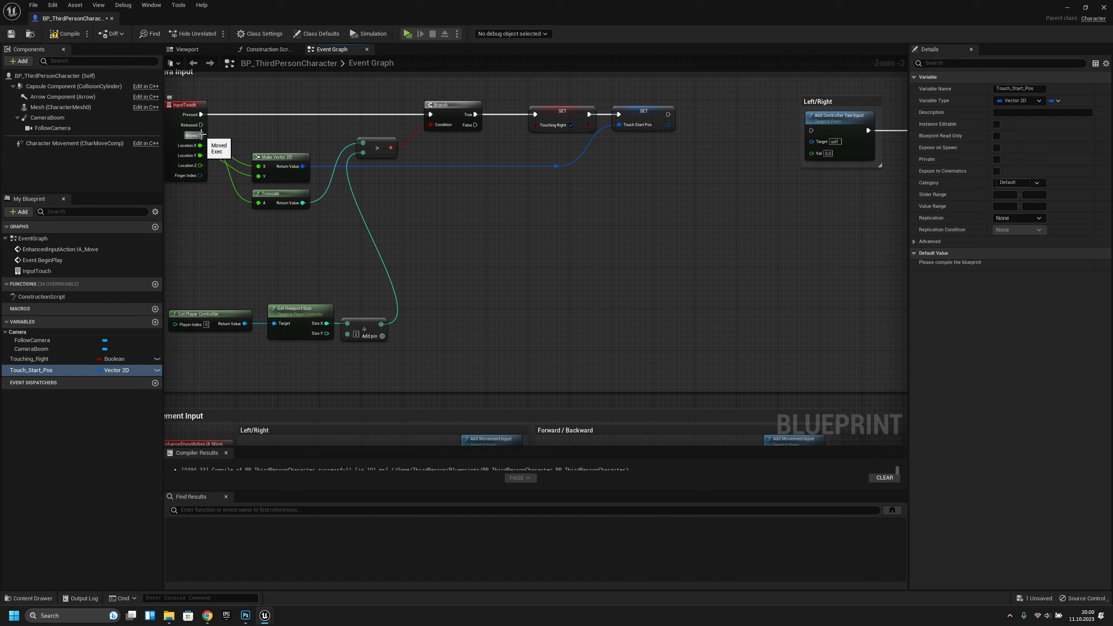
pyautogui.click(280, 162)
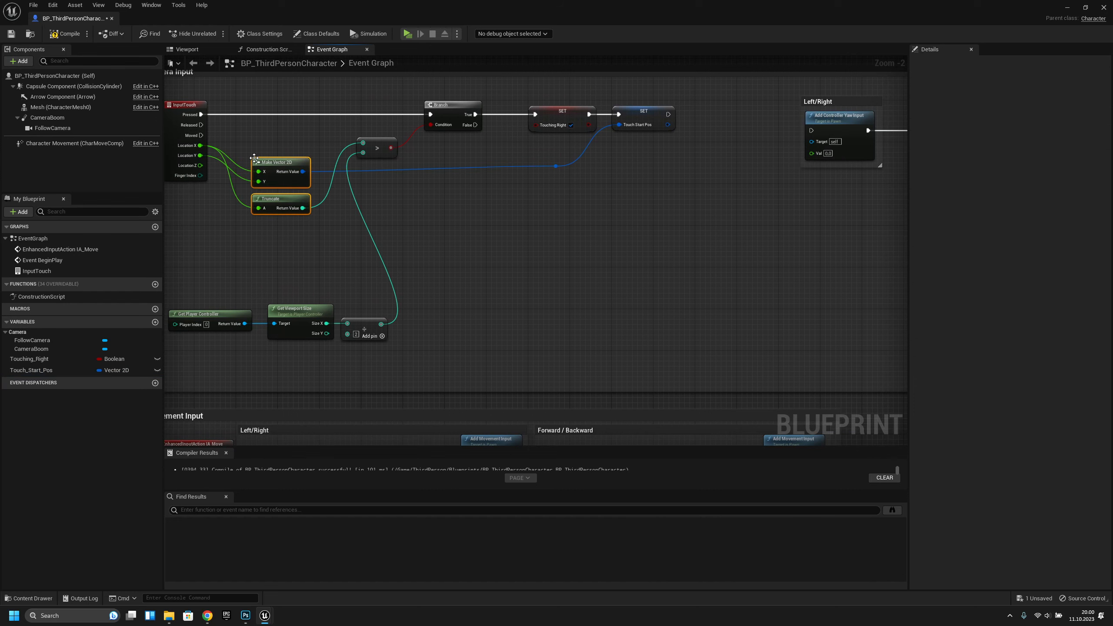
pyautogui.moveTo(279, 162); pyautogui.dragTo(280, 193)
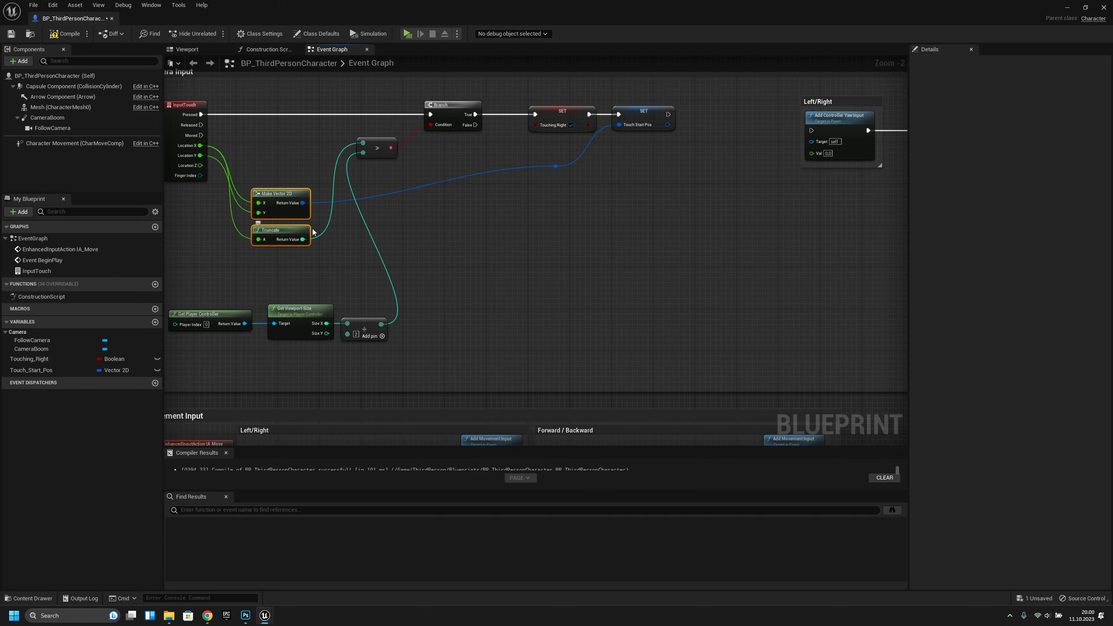
pyautogui.moveTo(393, 139)
pyautogui.write('b')
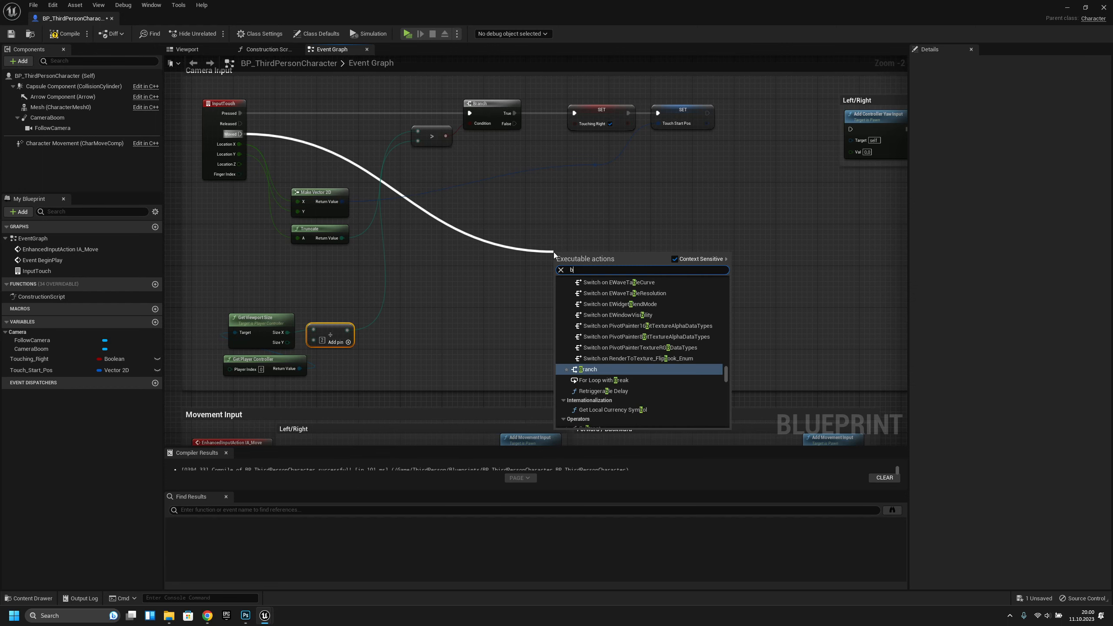
# - Add a Branch after touch Moved and store the touch vector in new Vector 2D Touch_End_Pos
pyautogui.click(588, 369)
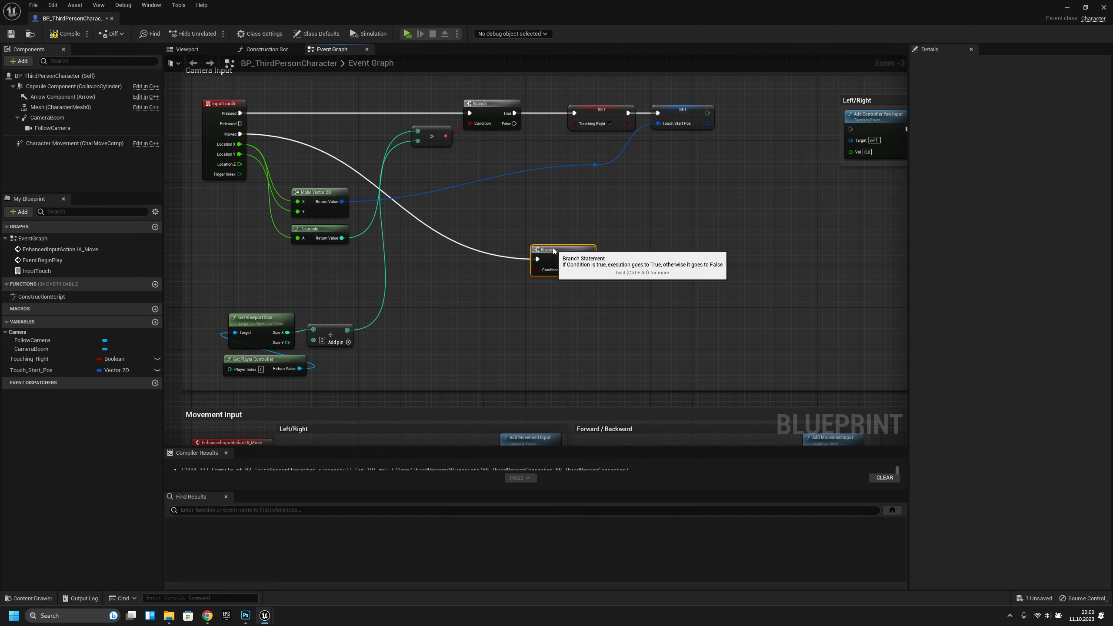
pyautogui.click(29, 358)
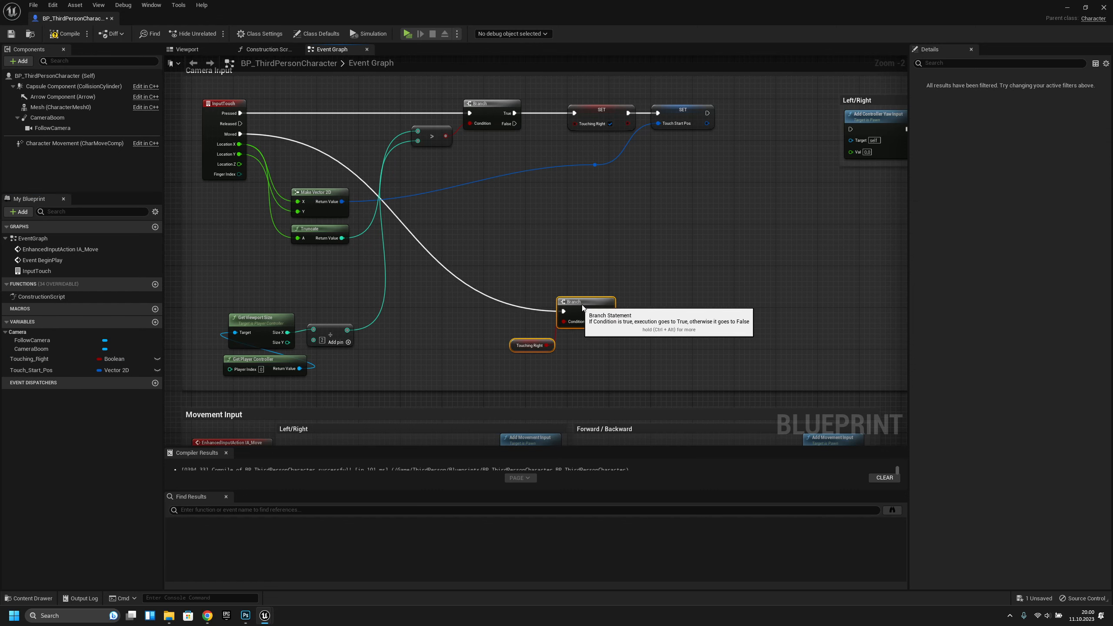
pyautogui.moveTo(694, 327)
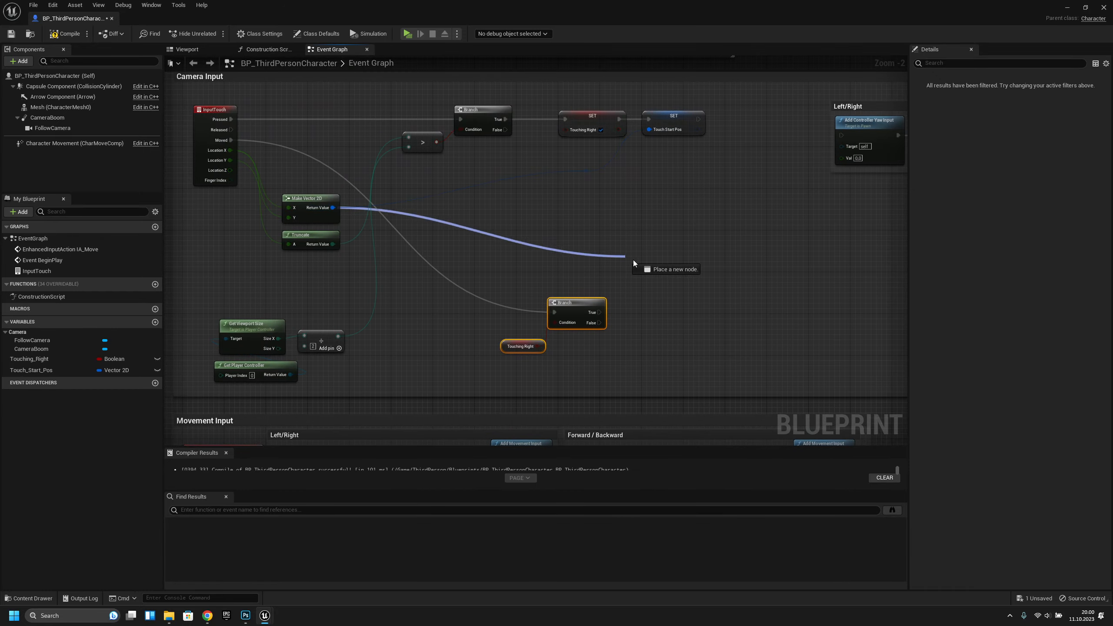
pyautogui.click(155, 322)
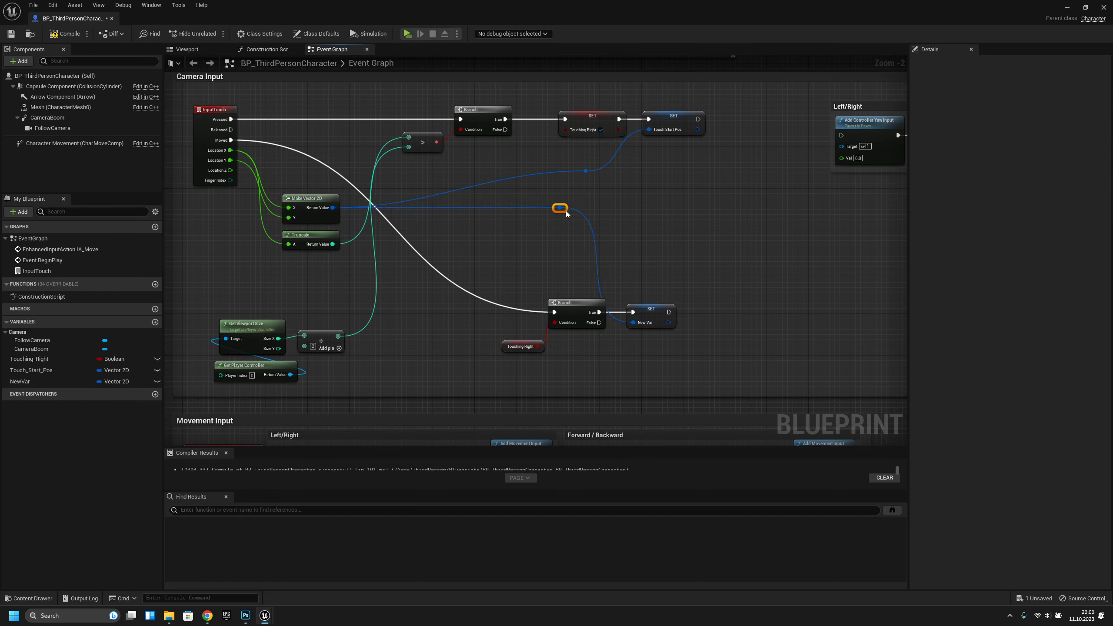
pyautogui.click(560, 207)
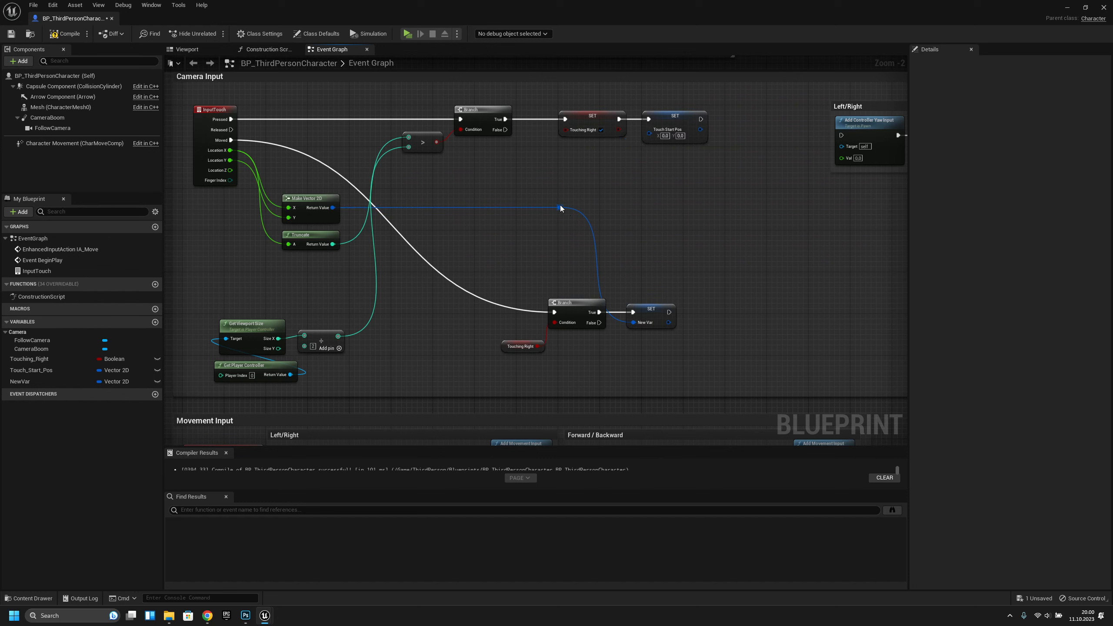
pyautogui.click(650, 321)
pyautogui.write('Touch_End_Pos')
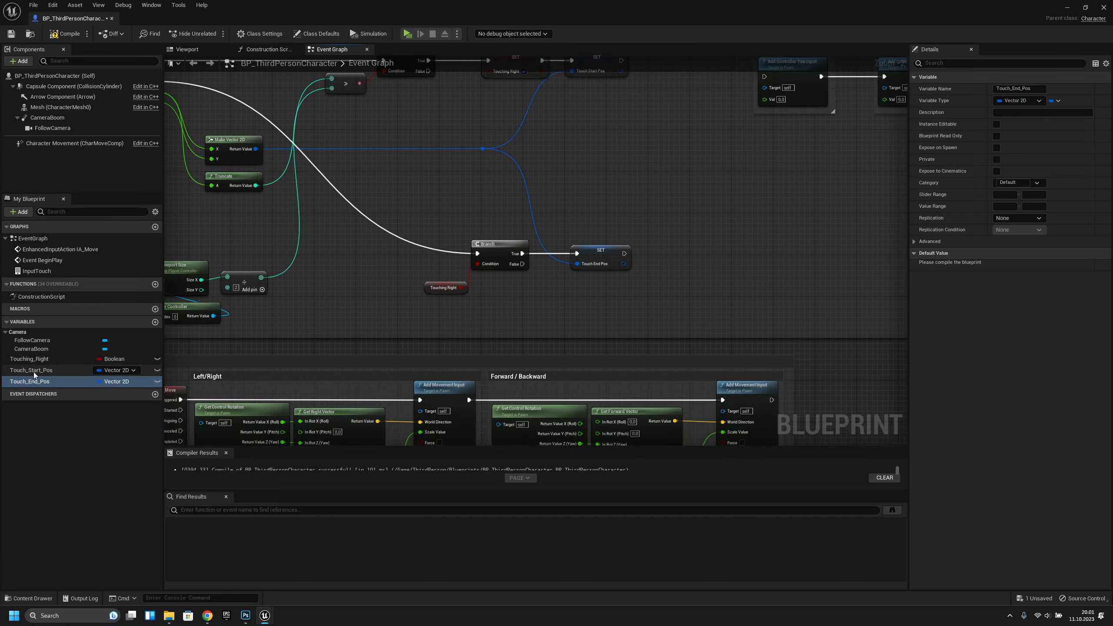
# - Place a Touch_Start_Pos getter and subtract it from Touch_End_Pos with a Subtract node
pyautogui.click(31, 370)
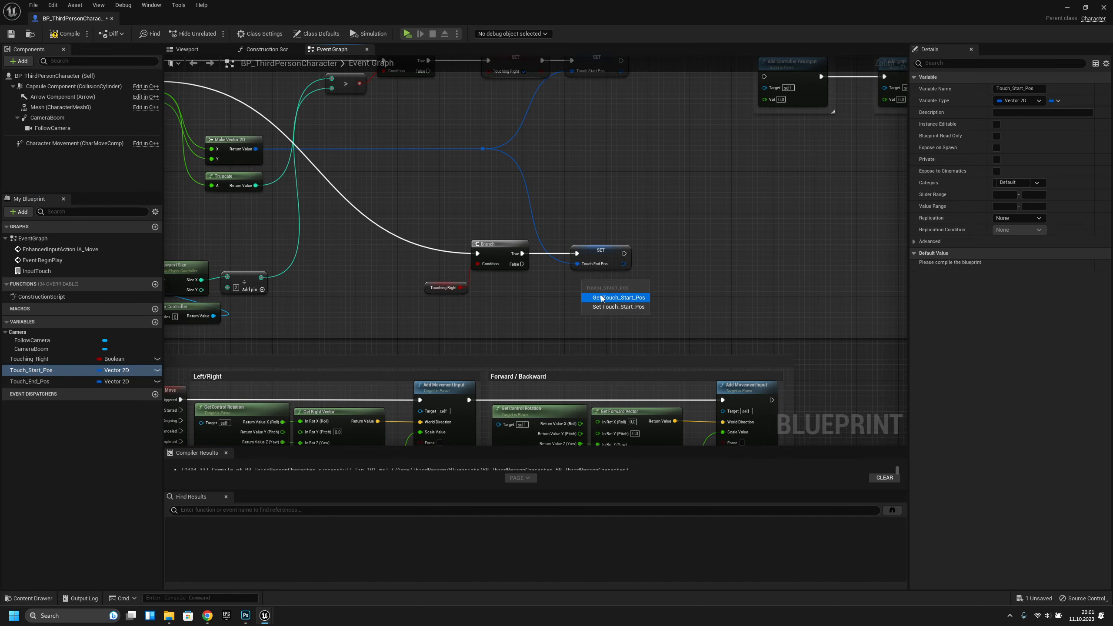
pyautogui.click(616, 297)
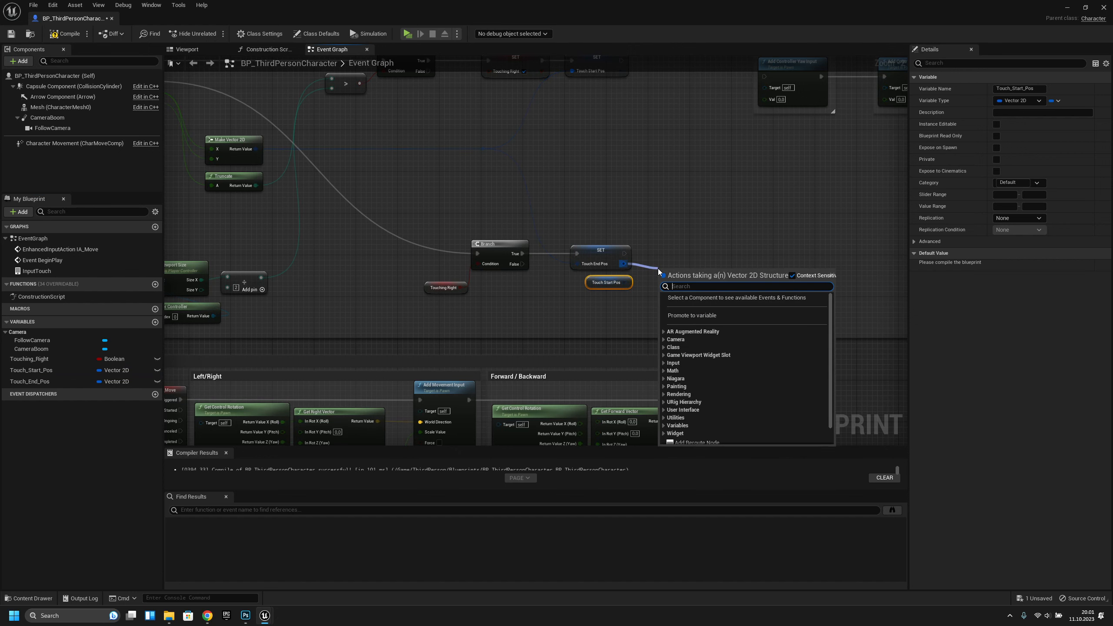
pyautogui.write('sub')
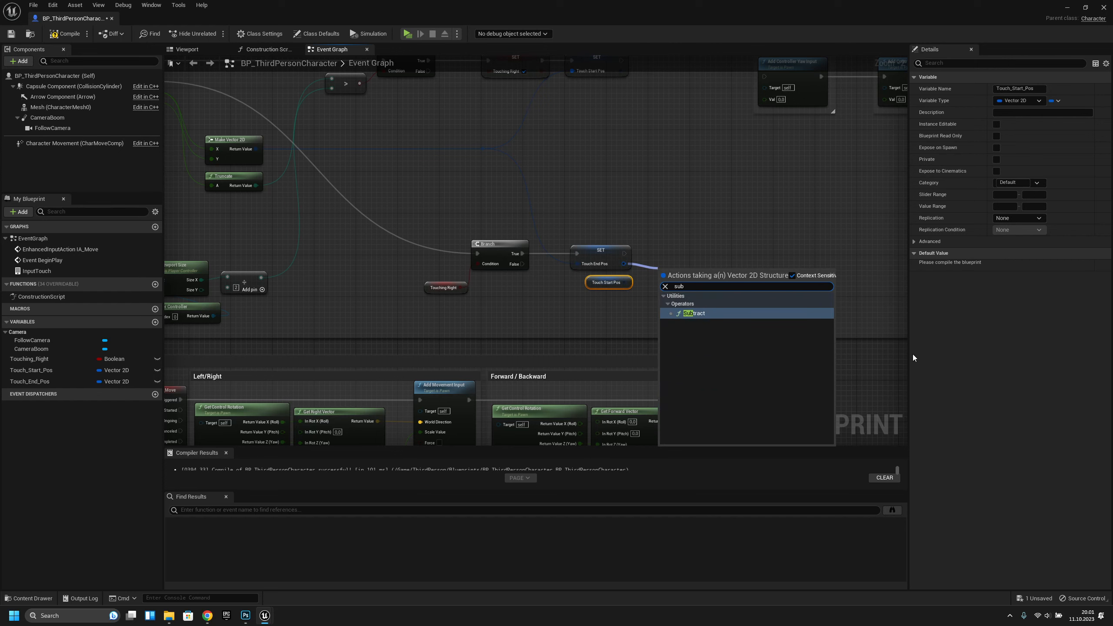
pyautogui.click(693, 313)
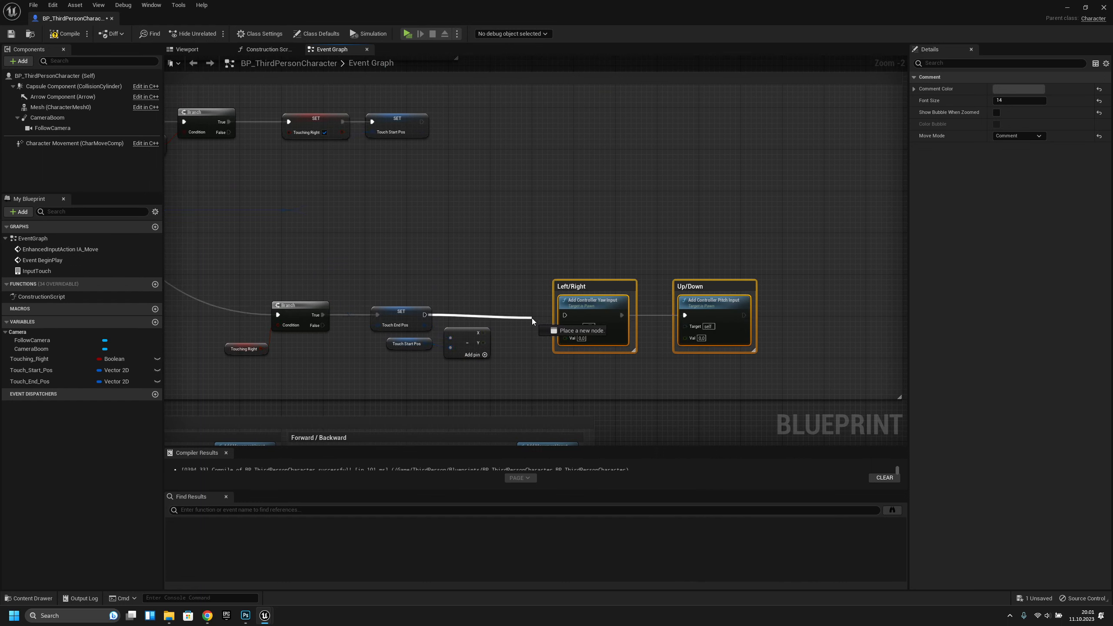
pyautogui.moveTo(563, 299)
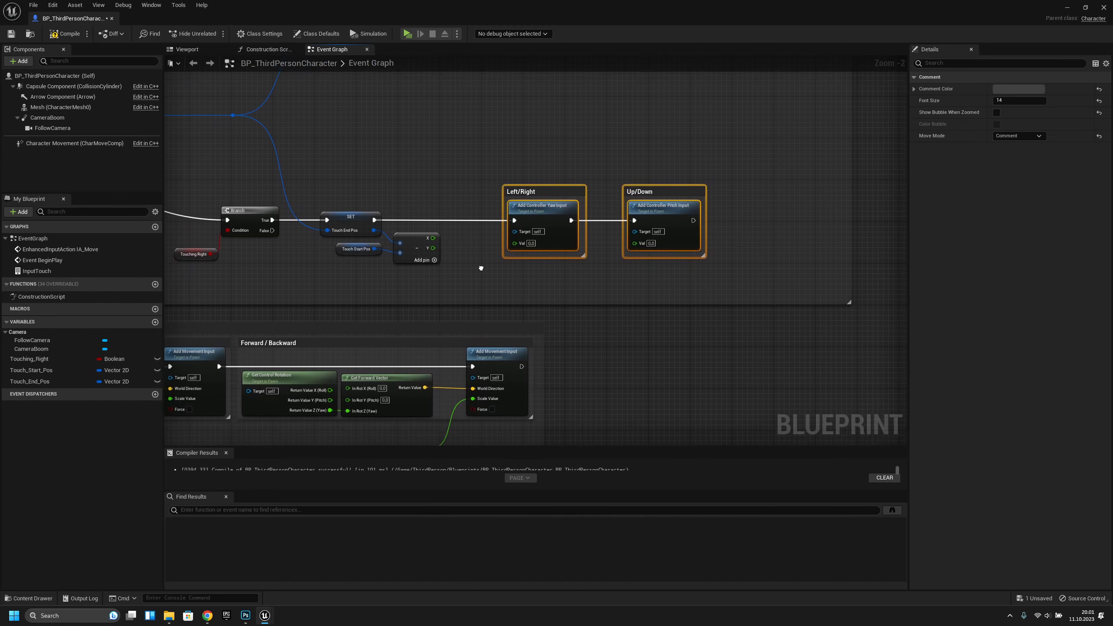
pyautogui.scroll(-3)
pyautogui.write('mulit')
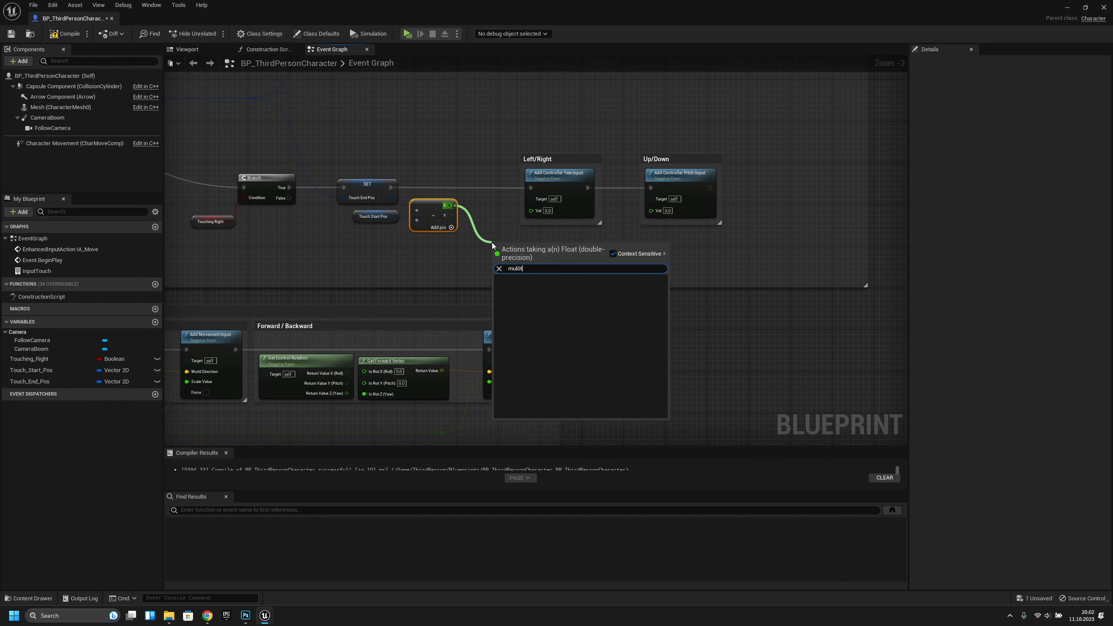
# - Multiply the X difference by a new float Look_Sensitivity with default 0.1
pyautogui.press('BackSpace')
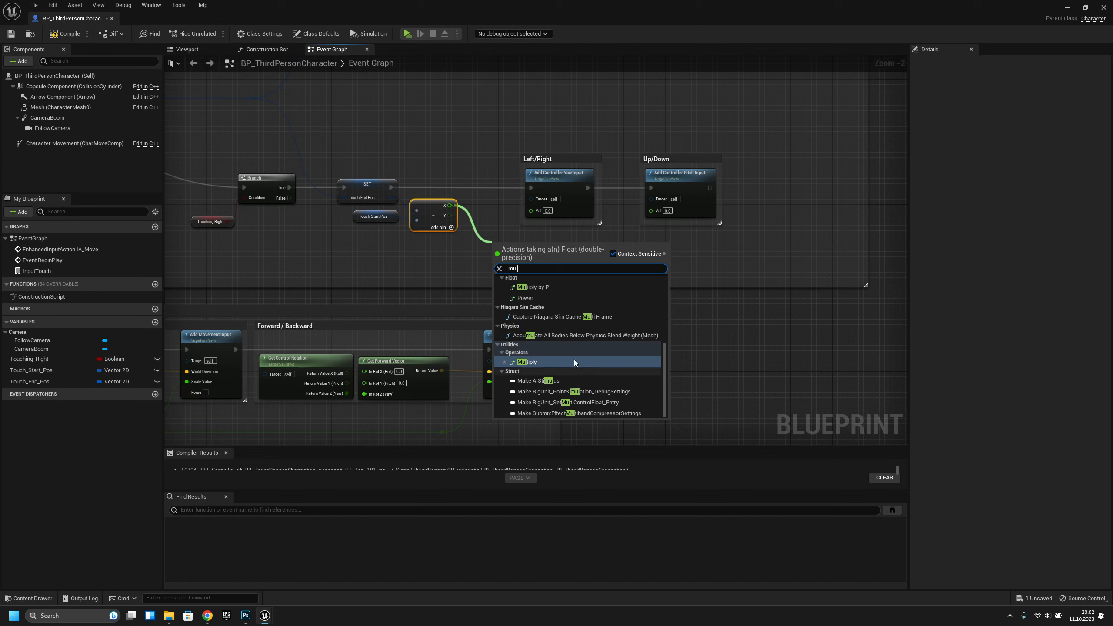
pyautogui.click(526, 361)
pyautogui.write('L')
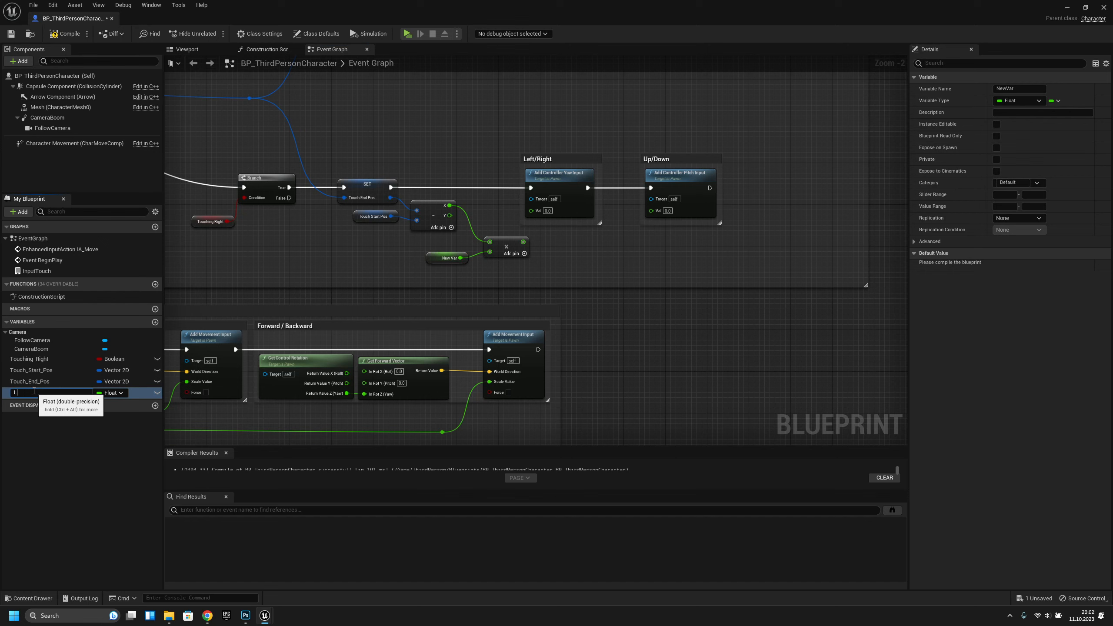
pyautogui.write('ook_S')
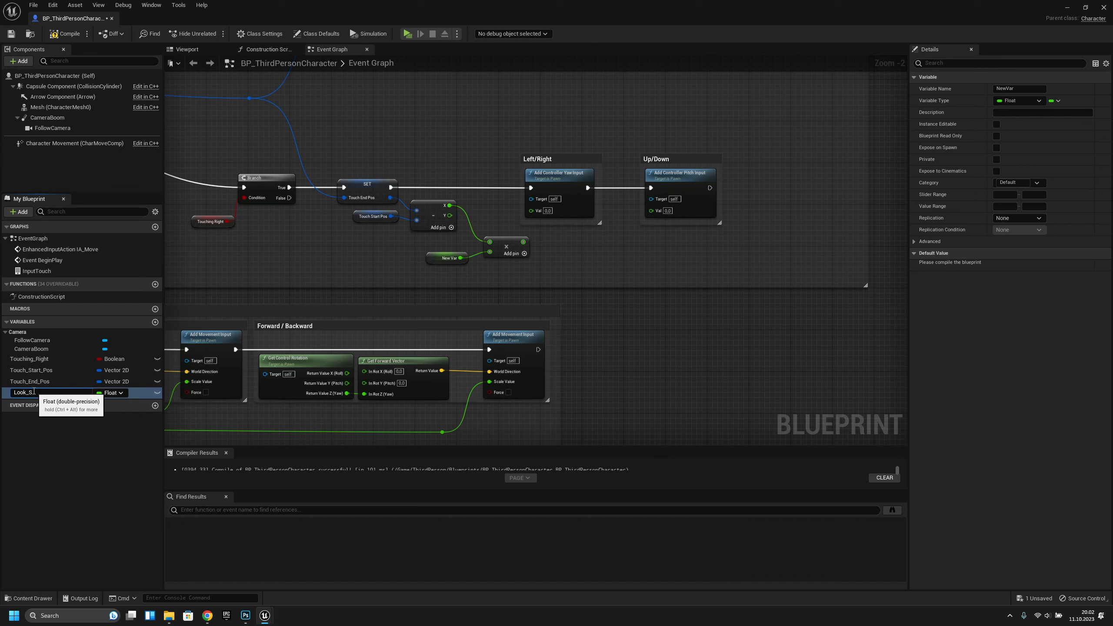
pyautogui.write('Sensitivity')
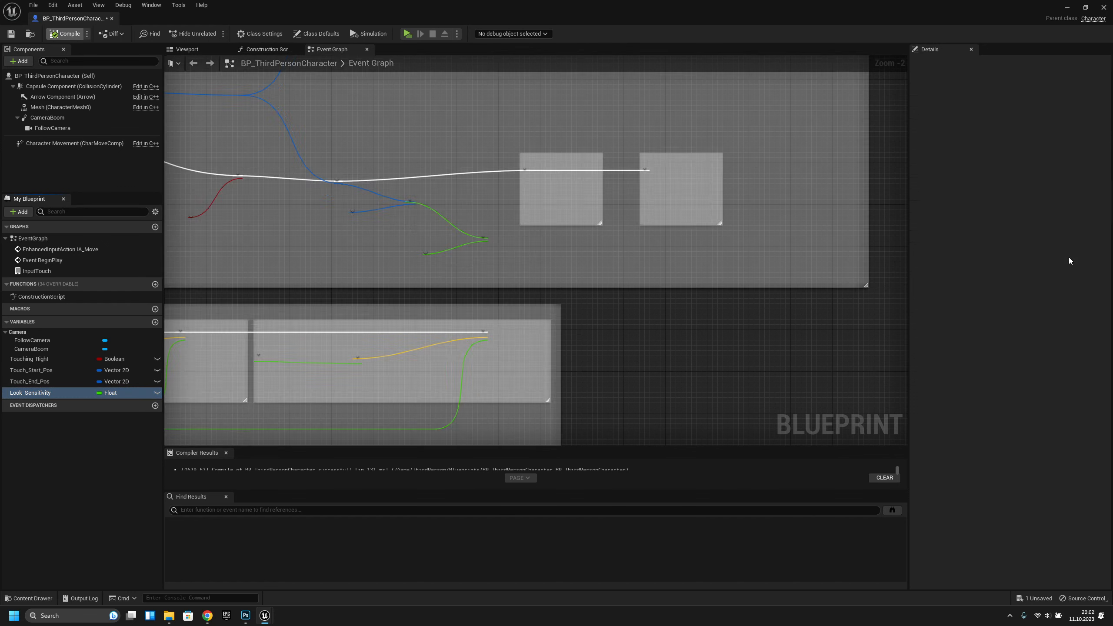
pyautogui.click(31, 393)
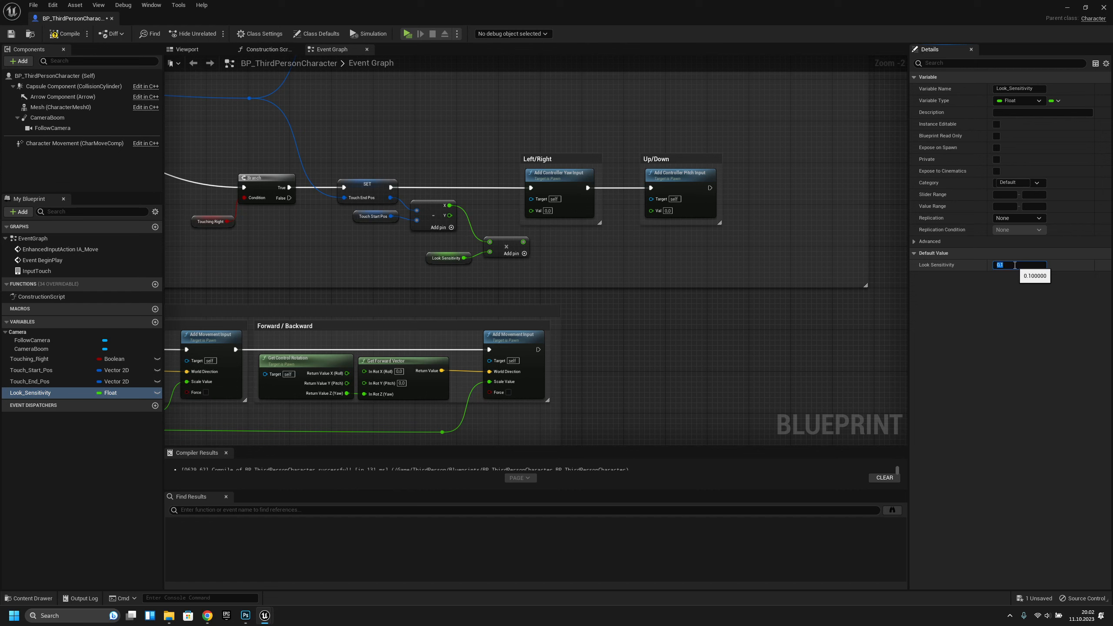
pyautogui.moveTo(448, 215)
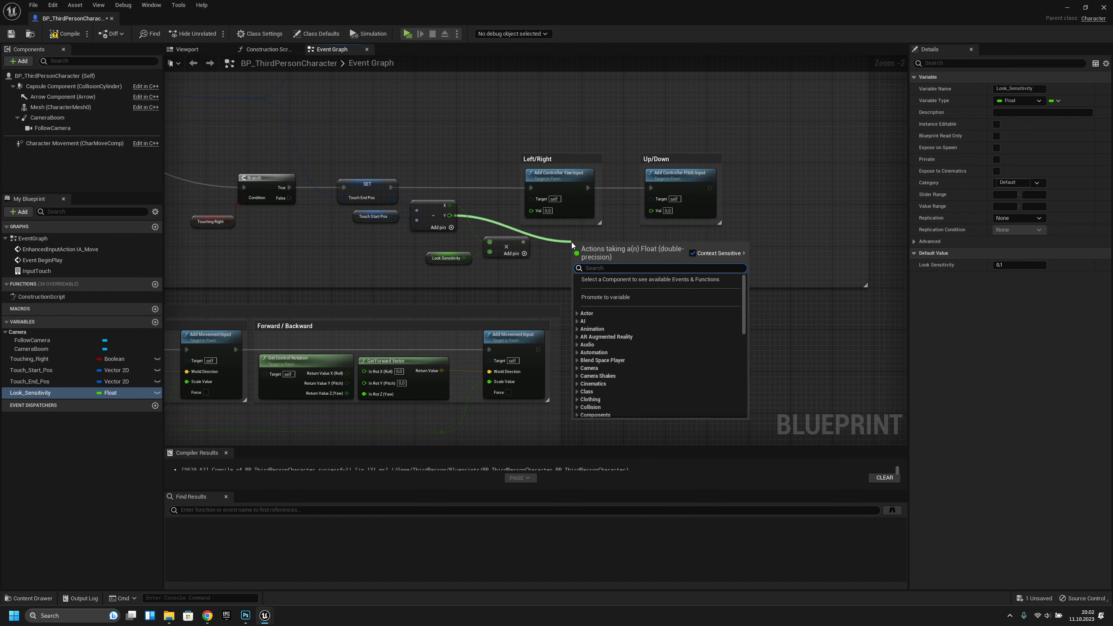
# - Add a second Multiply node scaling the Y difference by Look_Sensitivity
pyautogui.write('multi')
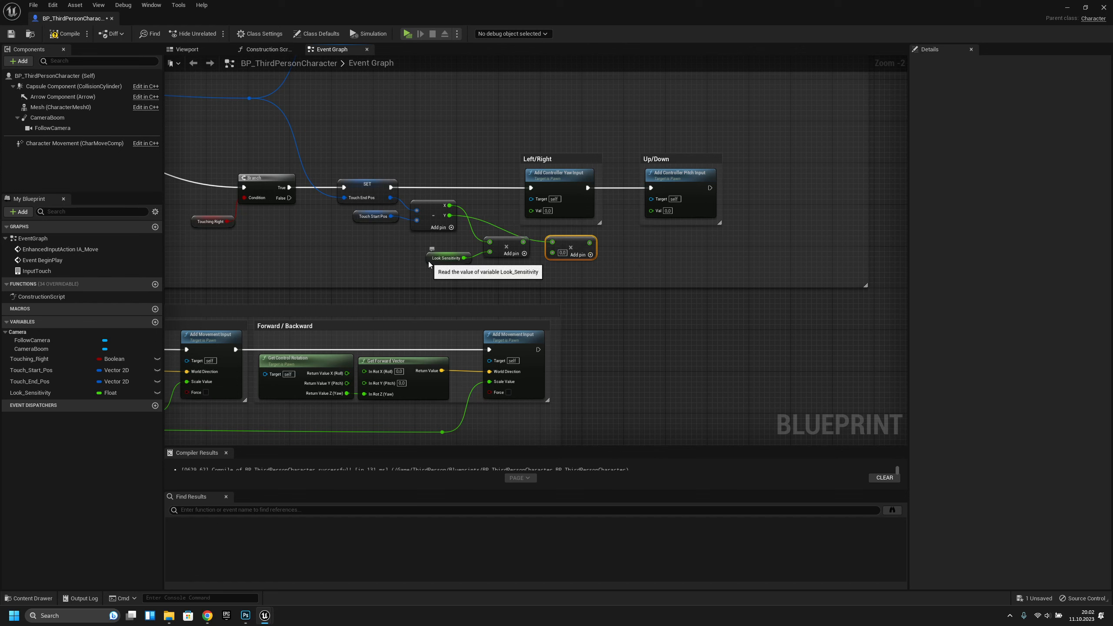
pyautogui.click(447, 257)
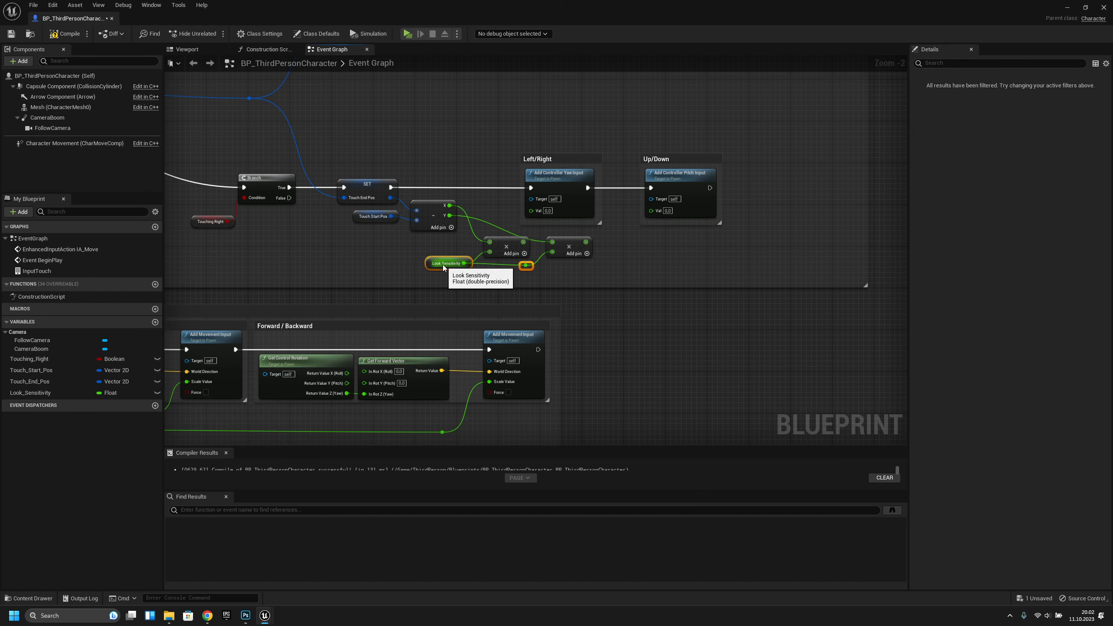
pyautogui.moveTo(418, 226)
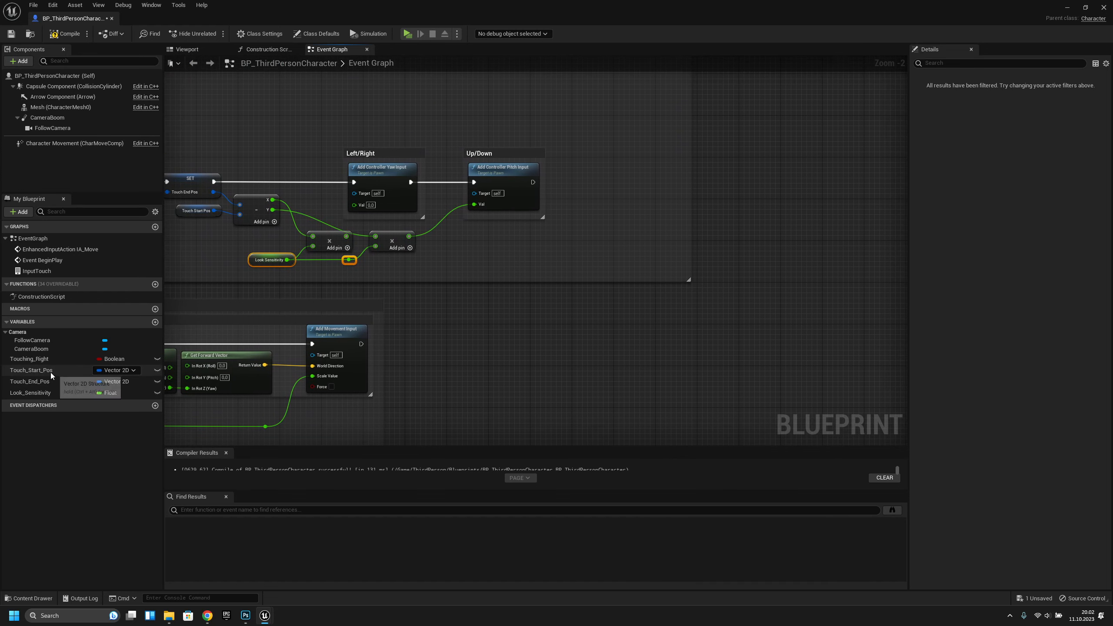
# - Set Touch_Start_Pos from Touch_End_Pos after pitch input, and add a Touching_Right setter on Released
pyautogui.click(32, 370)
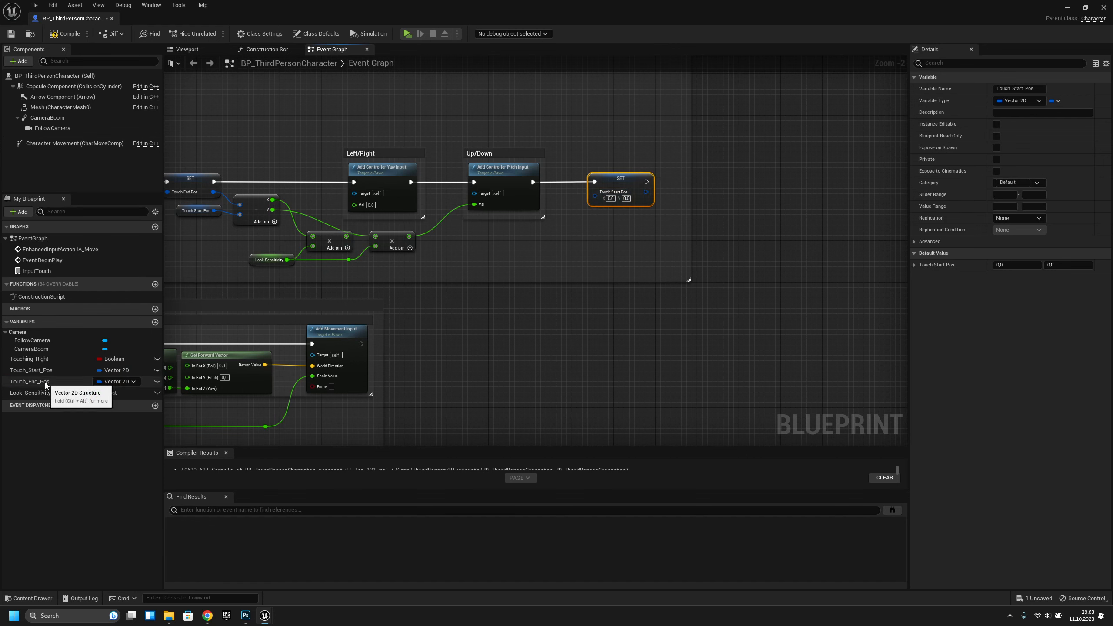
pyautogui.click(31, 381)
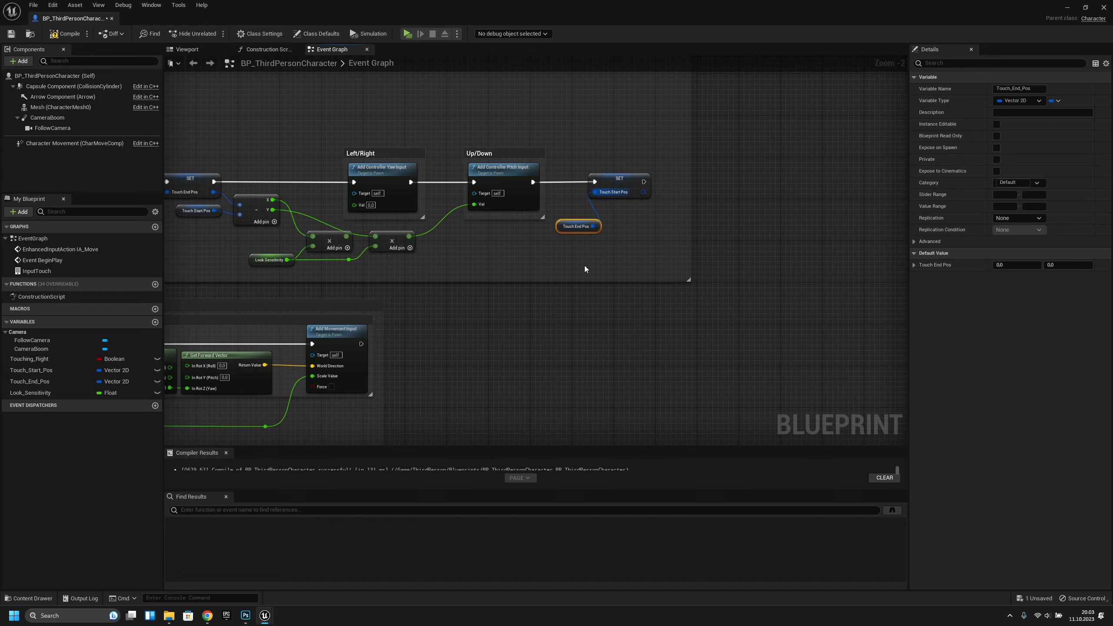
pyautogui.scroll(-3)
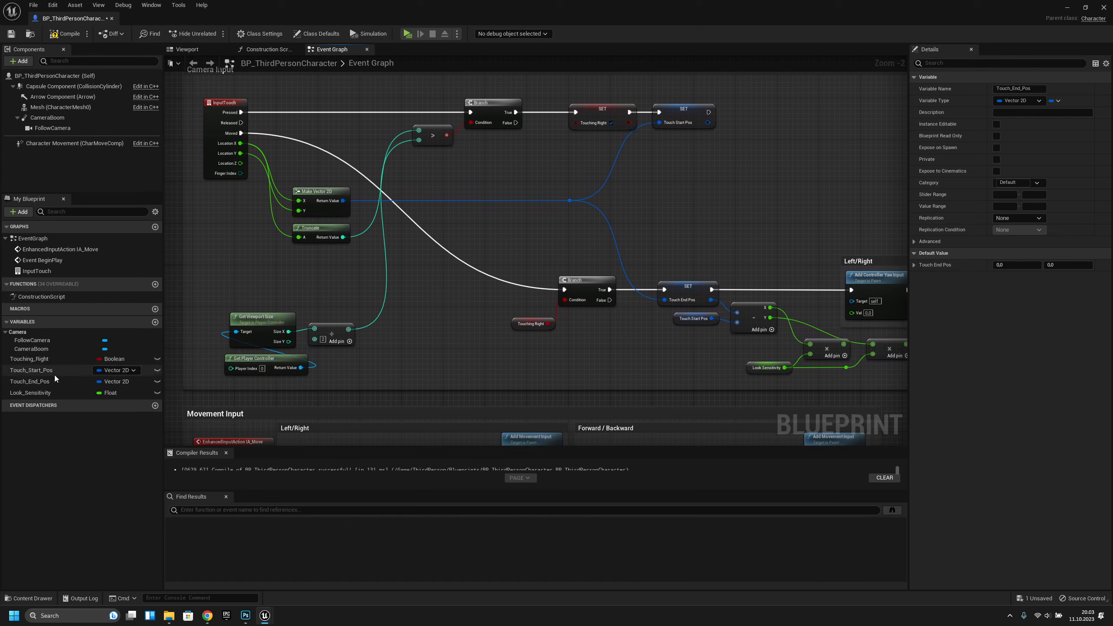
pyautogui.click(30, 358)
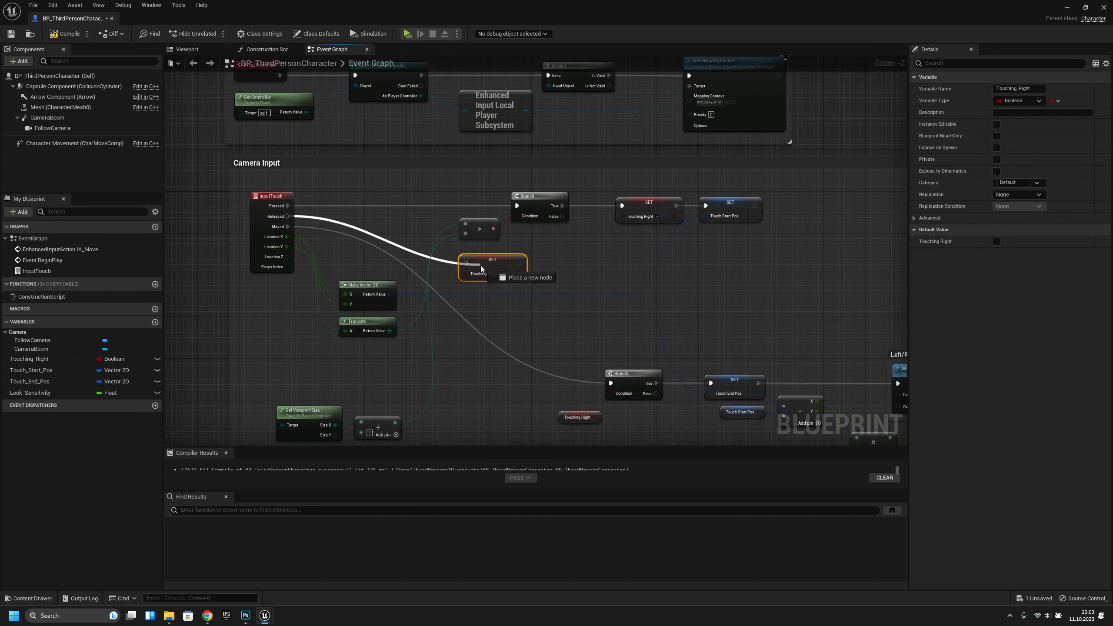
pyautogui.scroll(-3)
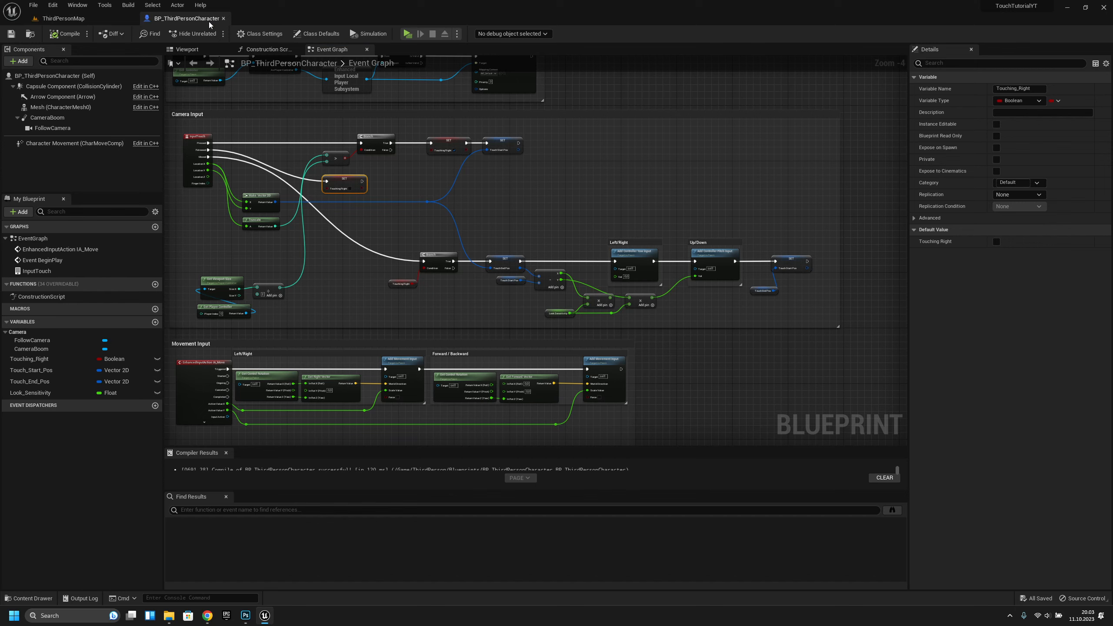
# - Play-test the touch look controls on ThirdPersonMap, then stop the preview
pyautogui.click(67, 17)
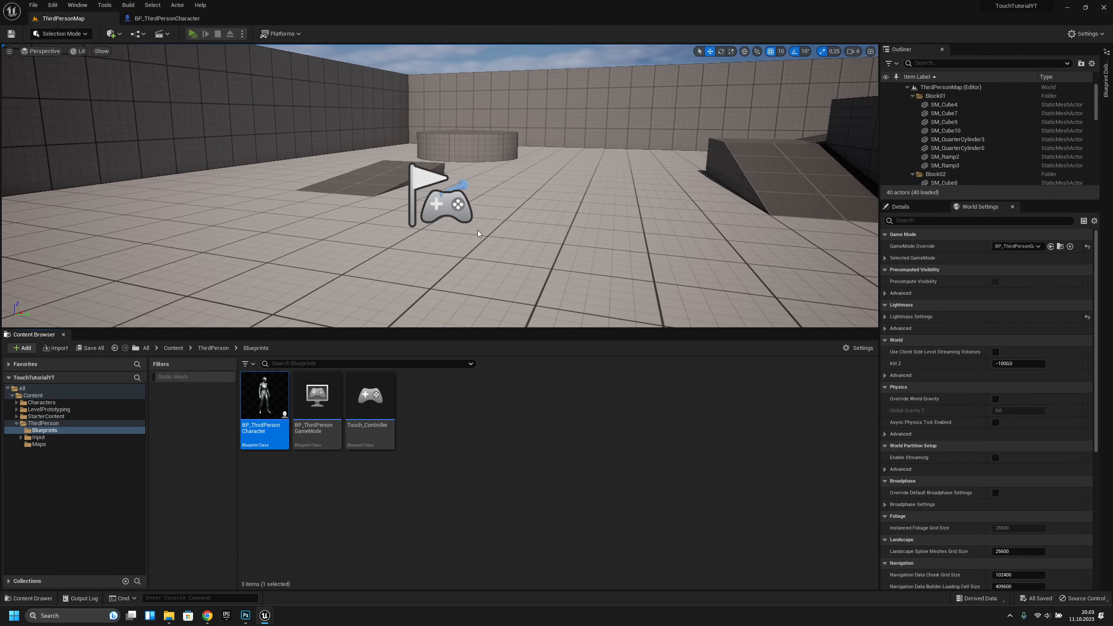
pyautogui.click(192, 34)
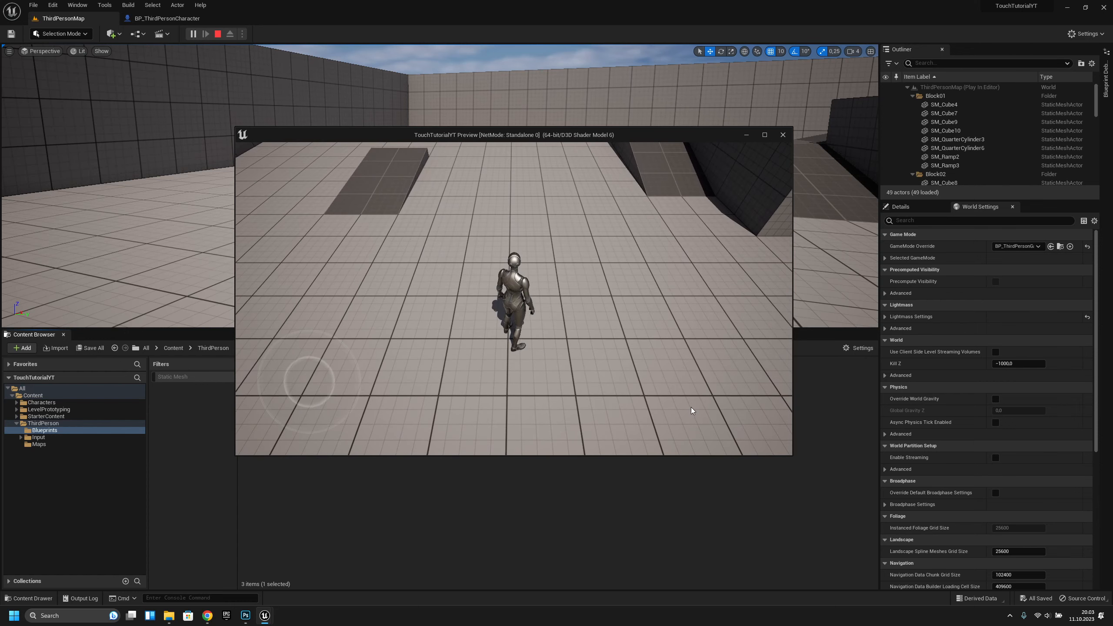
pyautogui.click(166, 17)
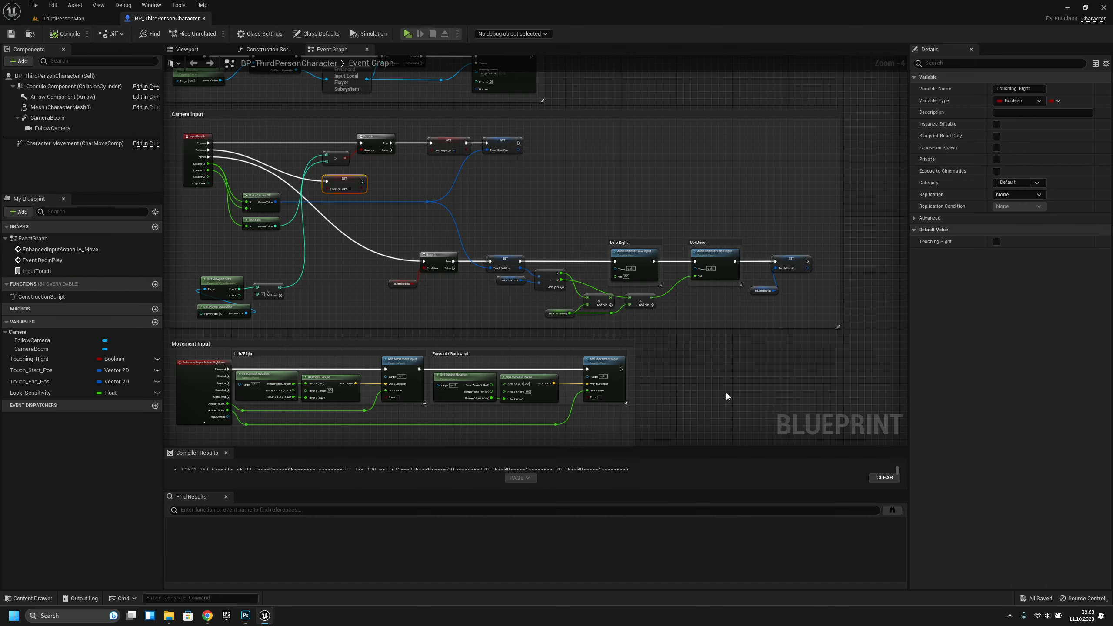
pyautogui.scroll(3)
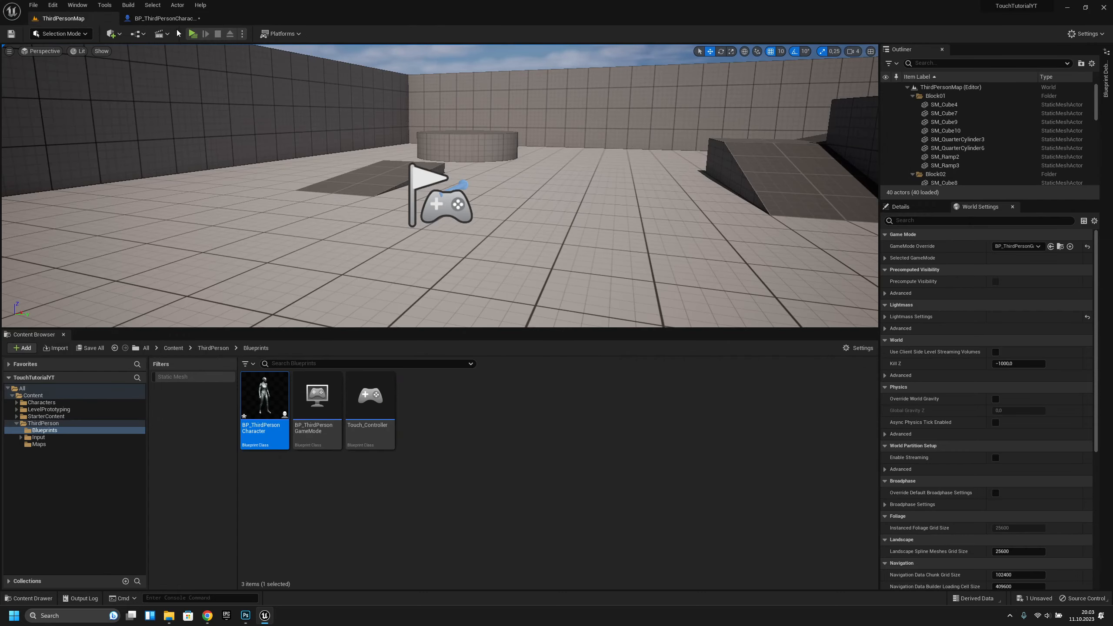
pyautogui.click(191, 34)
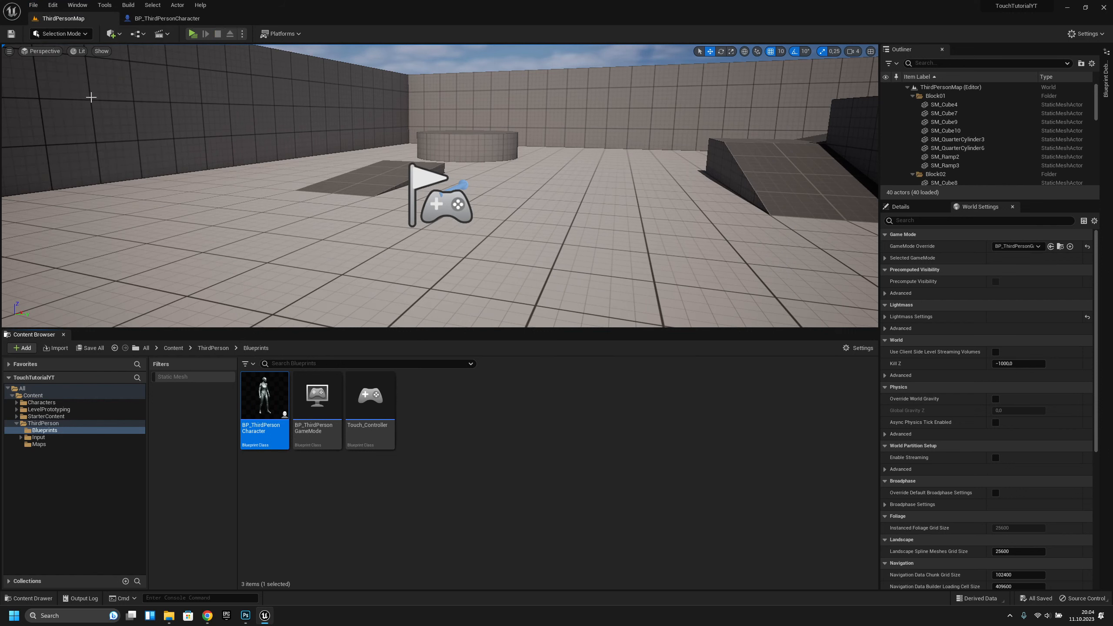
pyautogui.moveTo(508, 538)
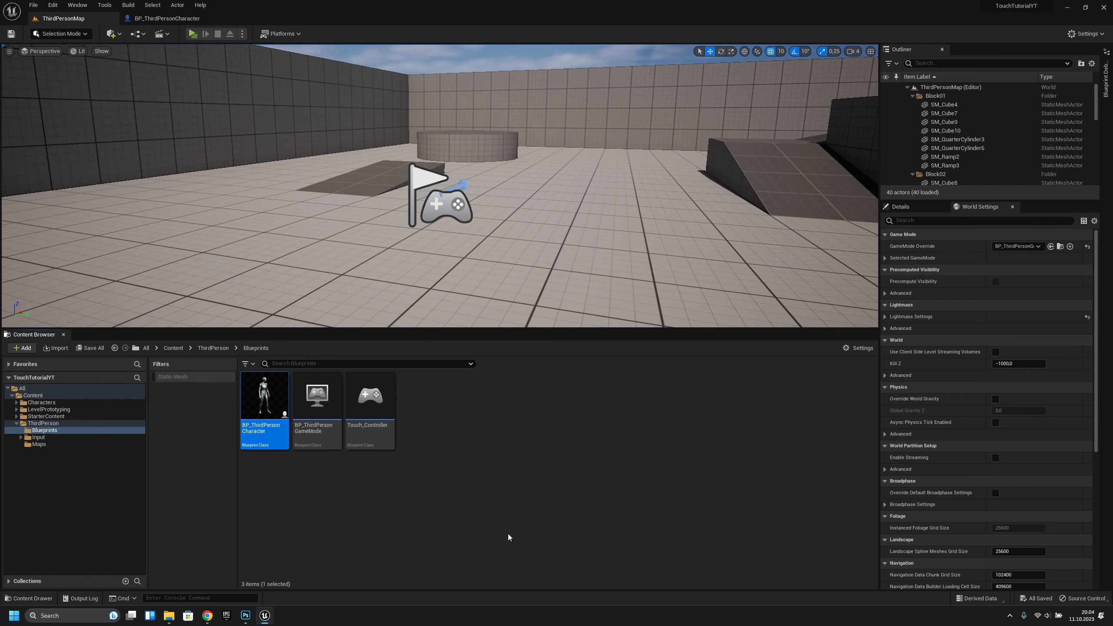